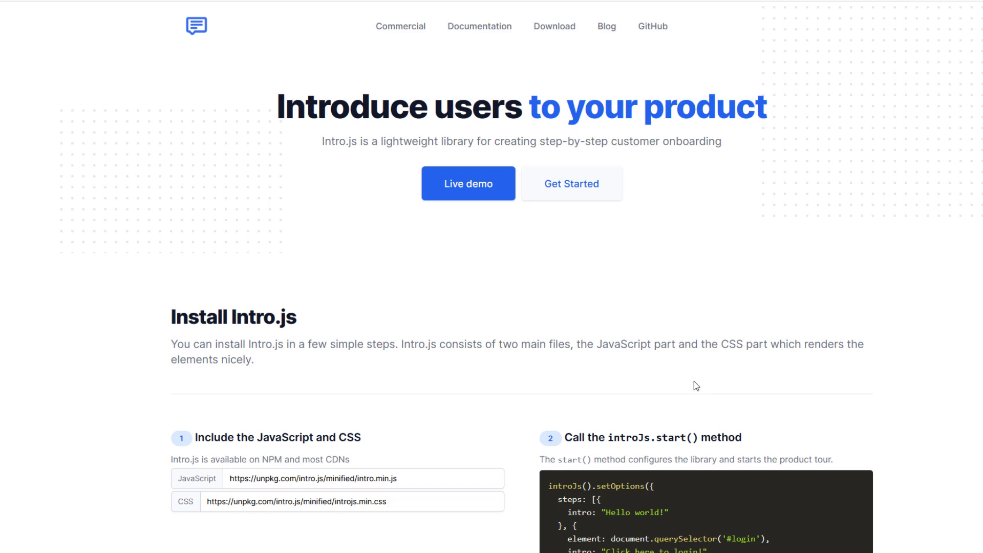
- Launch the Intro.js live demo tour and advance through its first steps to the install step
click(468, 184)
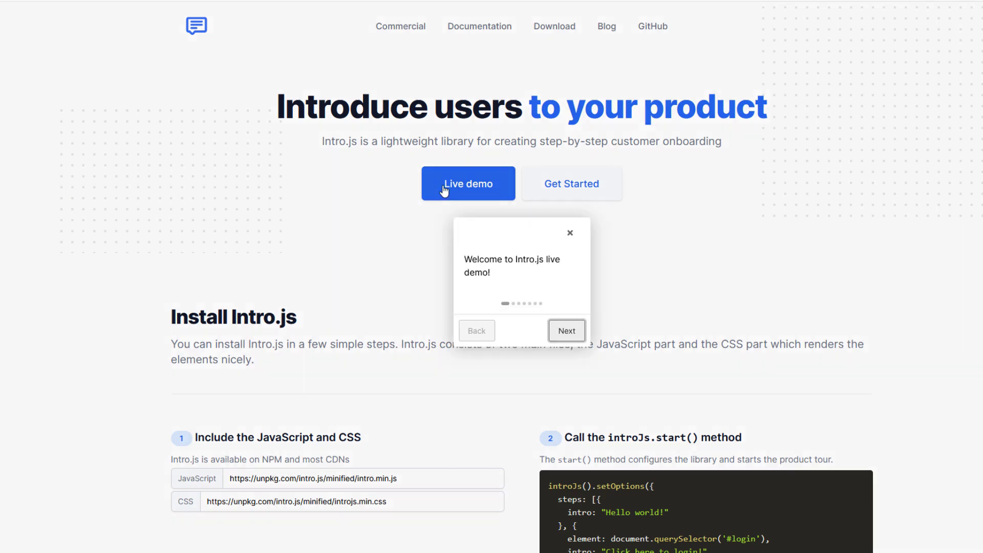
click(565, 330)
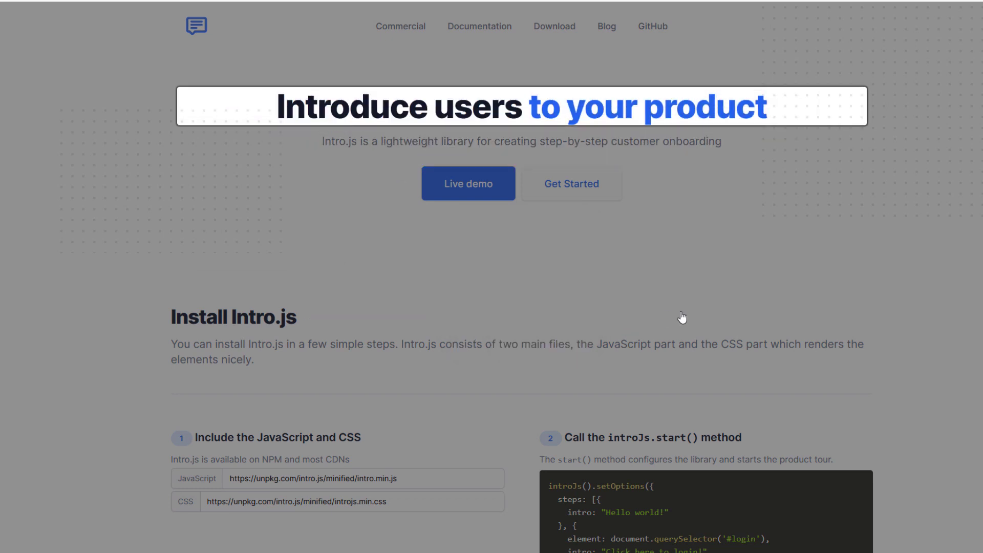
click(467, 183)
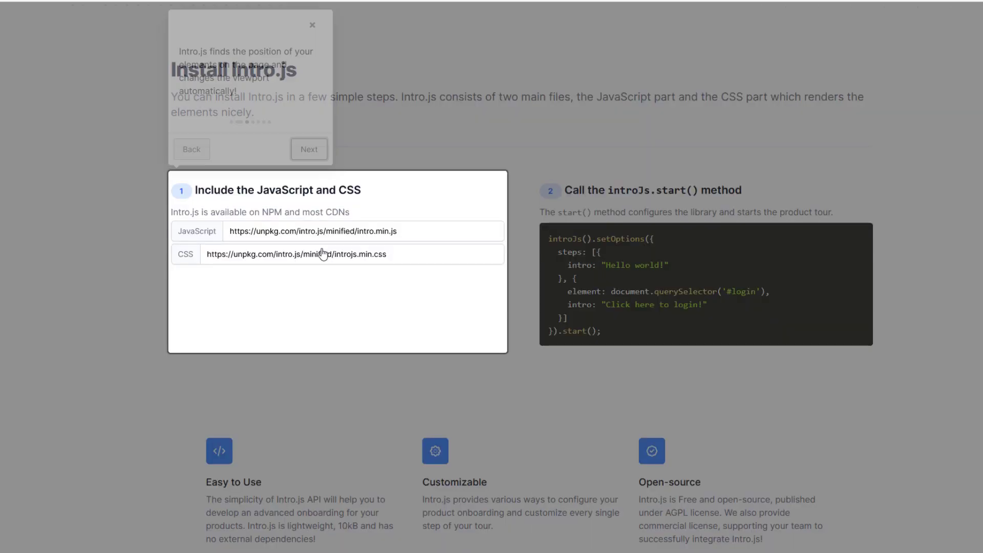
click(308, 149)
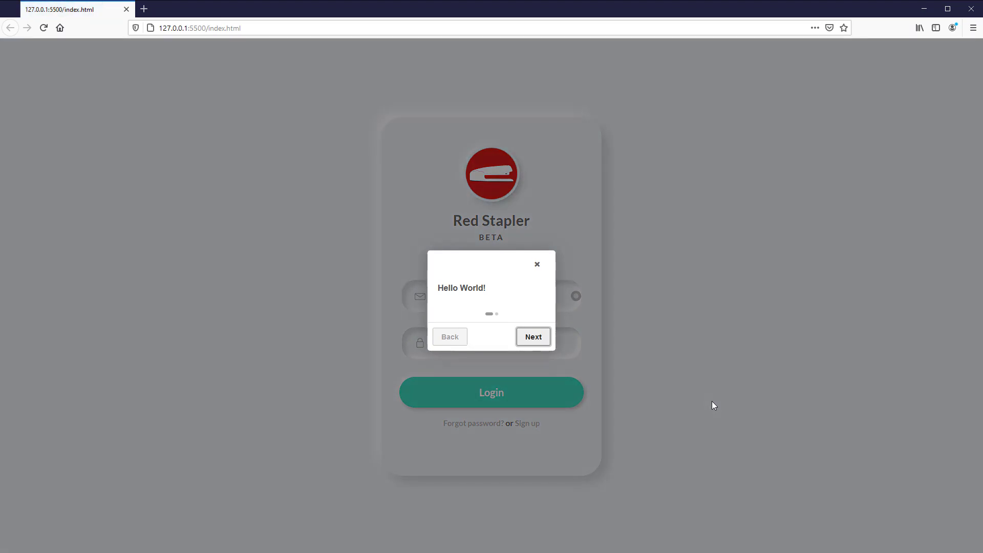
- Dismiss the sample tour on the local login page and bring up the Intro.js install instructions
click(533, 337)
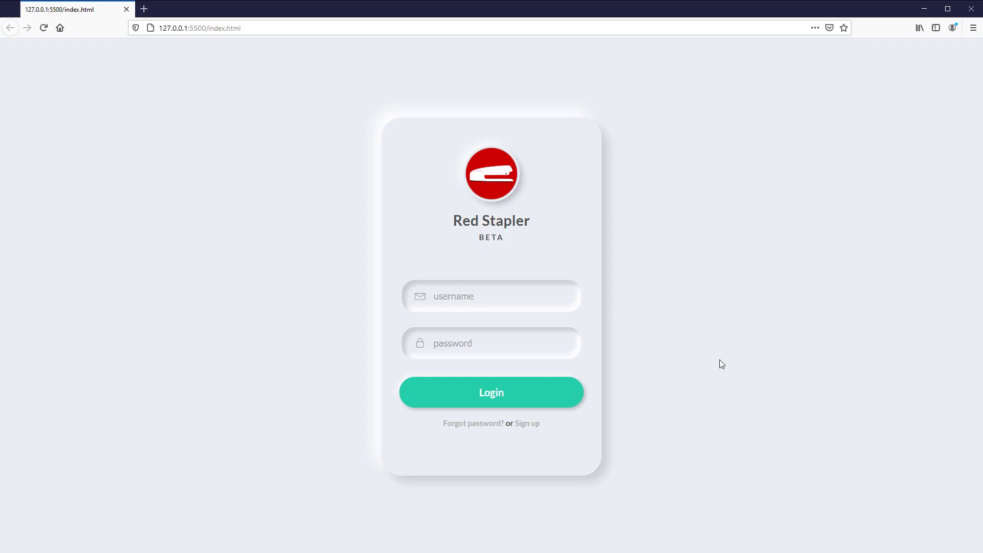
mouse_move(538, 300)
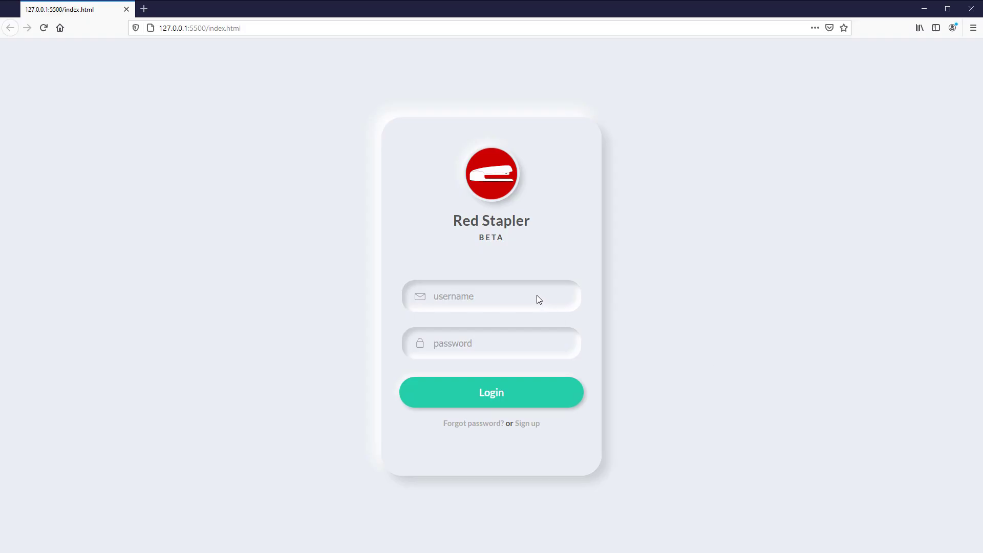
click(491, 295)
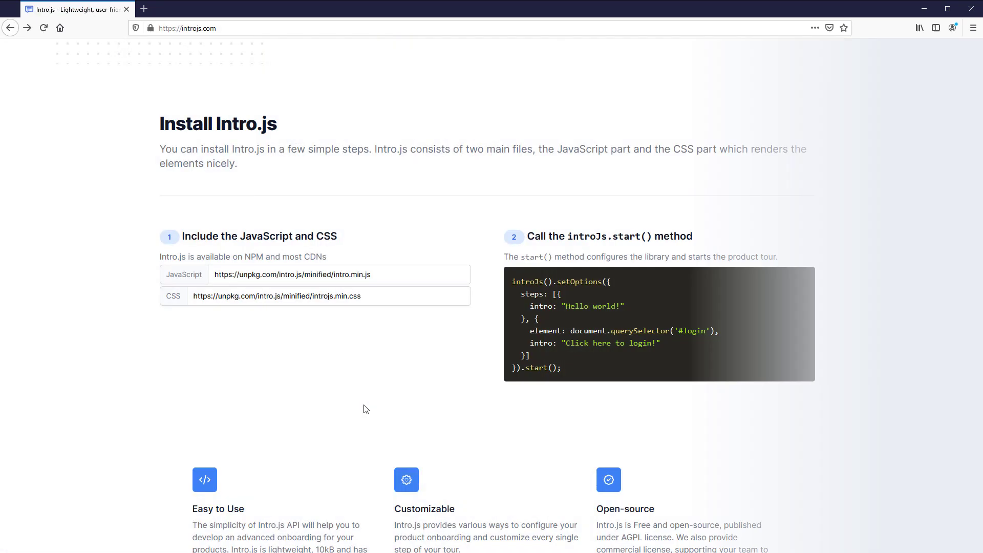
click(292, 274)
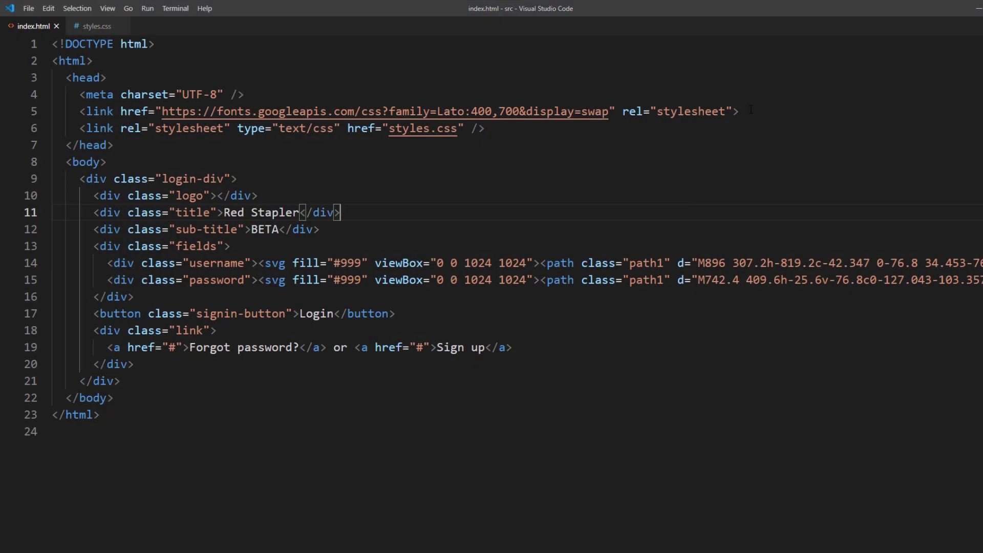
- Add the unpkg introjs.min.css link in the head and the intro.min.js script before </body>
text(<link href="https://unpkg.com/intro.js/minified/introjs.min.css" rel="stylesheet">)
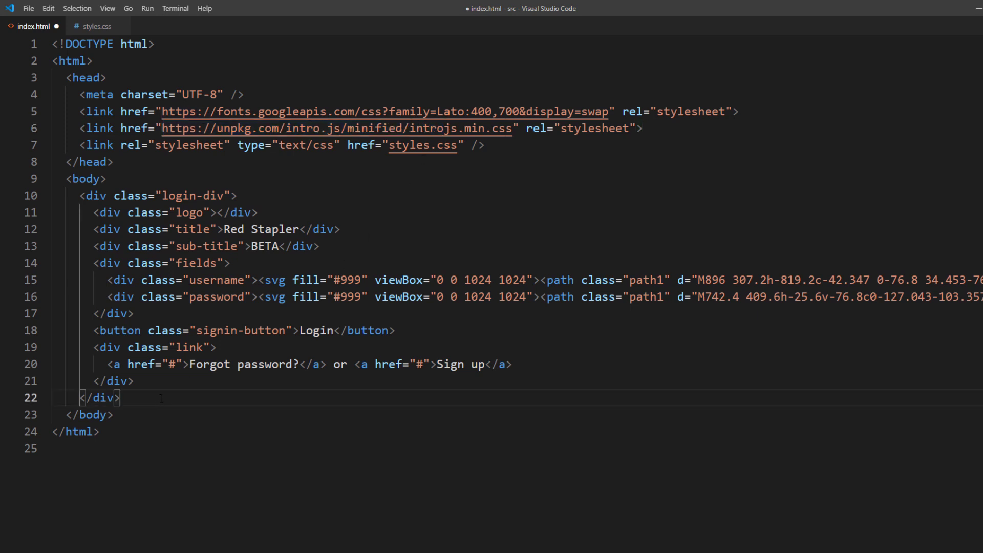
text(<script src=)
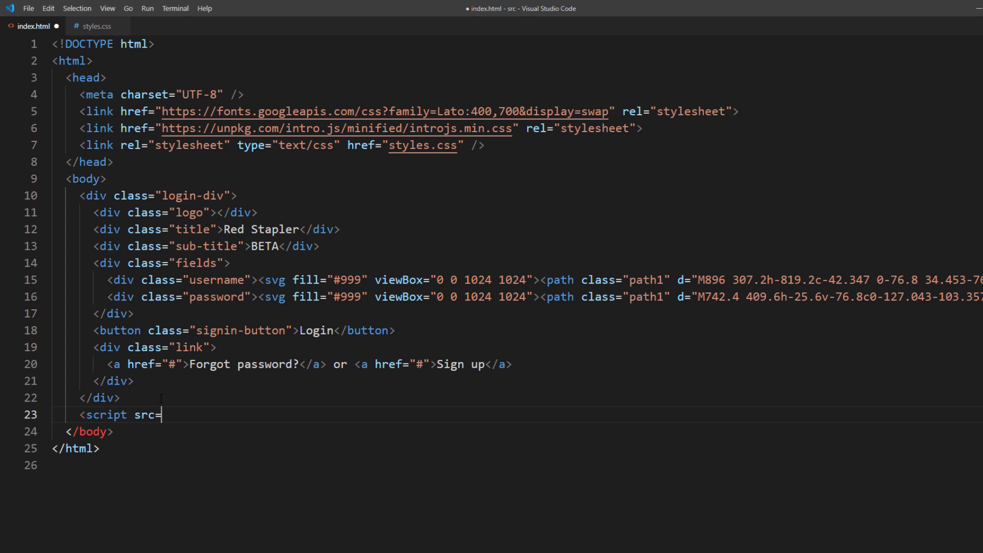
text("https://unpkg.com/intro.js/minified/intro.min")
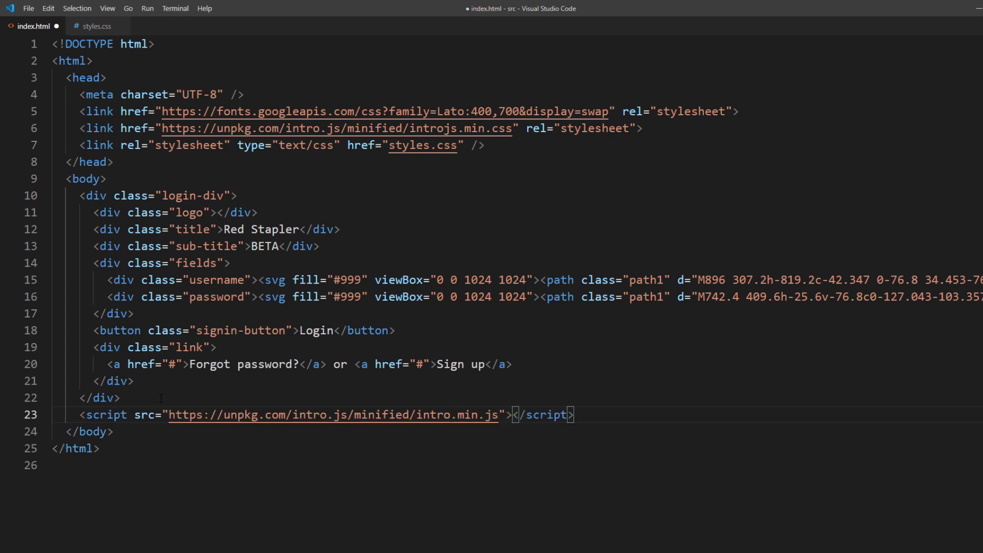
key(Enter)
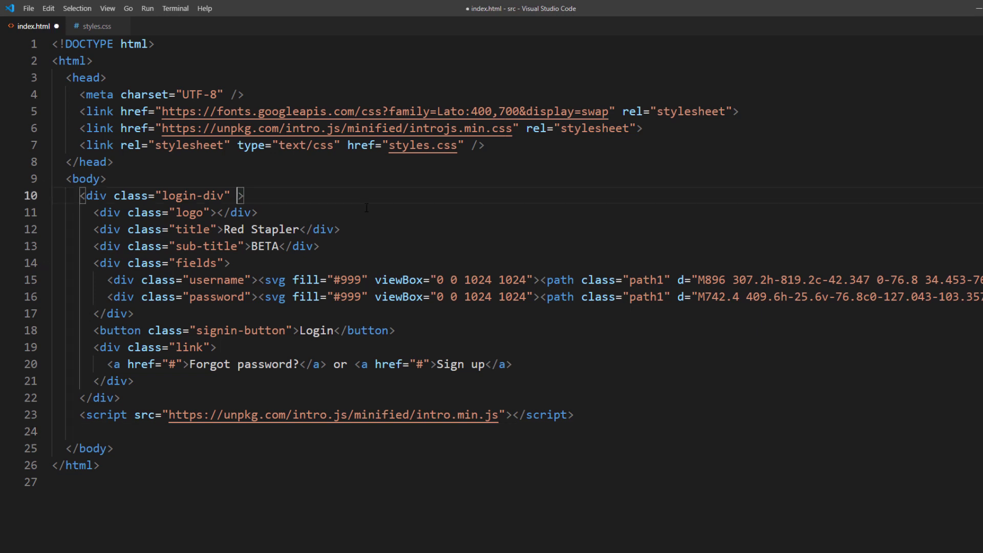
- Give the login div data-title "Hello" and data-intro "This is a login form"
text(data-title=)
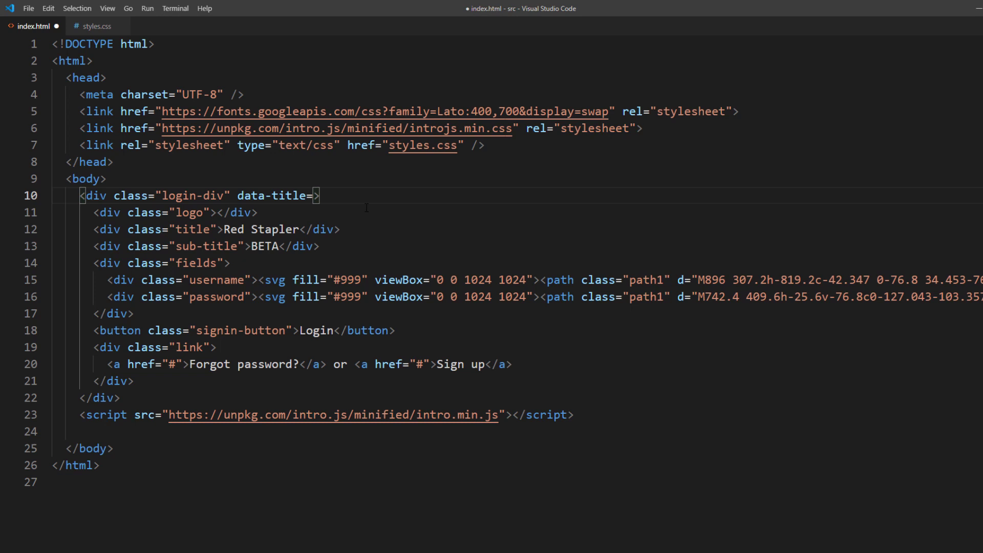
text(He")
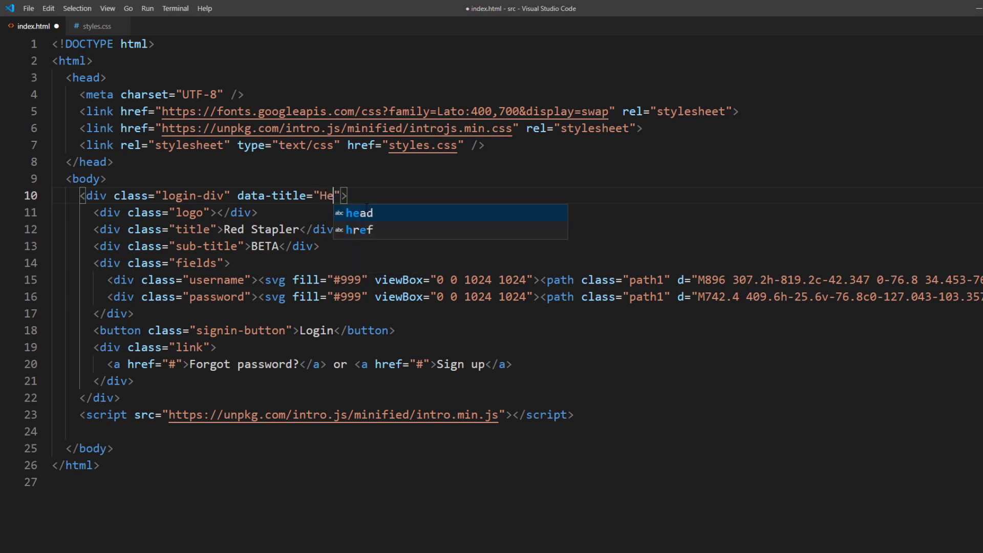
text(llo" data-intro=)
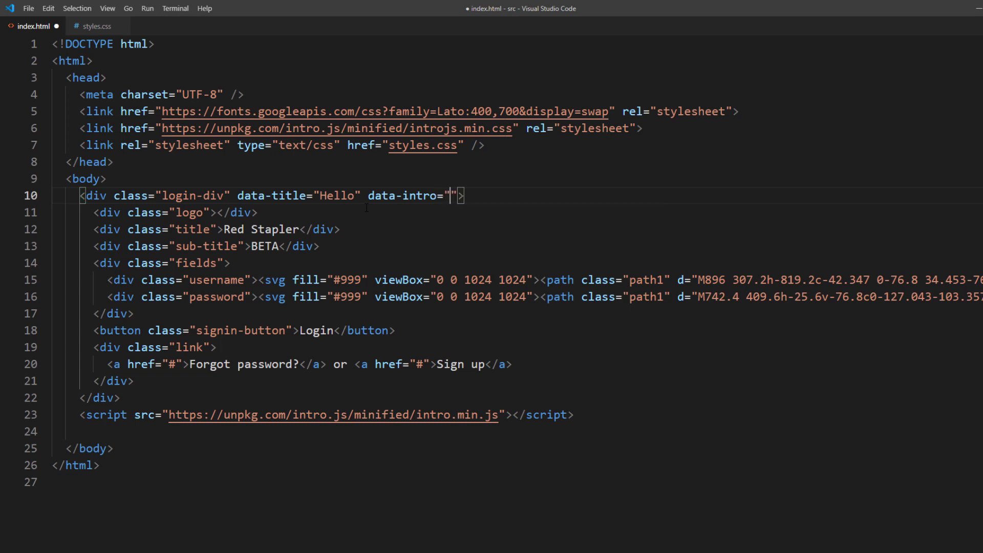
text(This is a k)
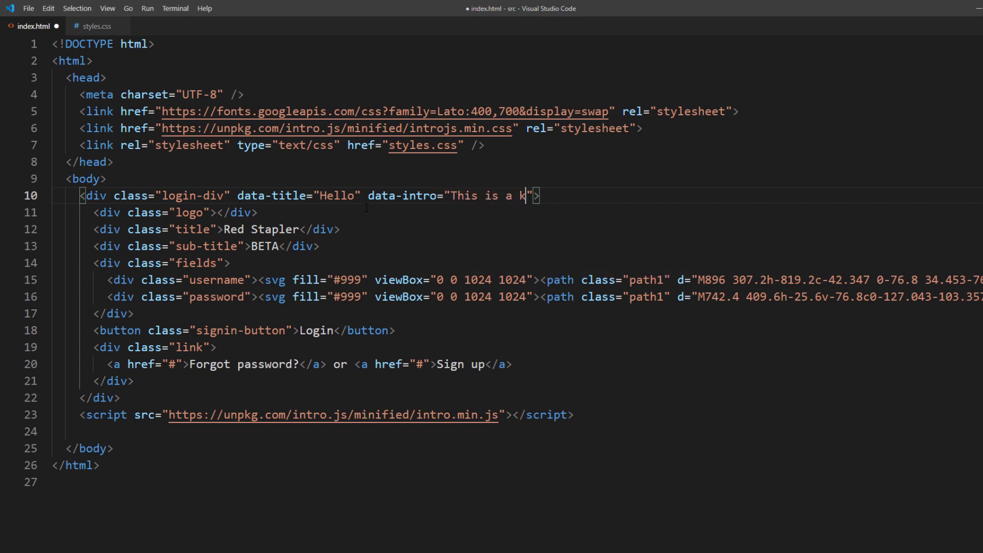
text(ogin form)
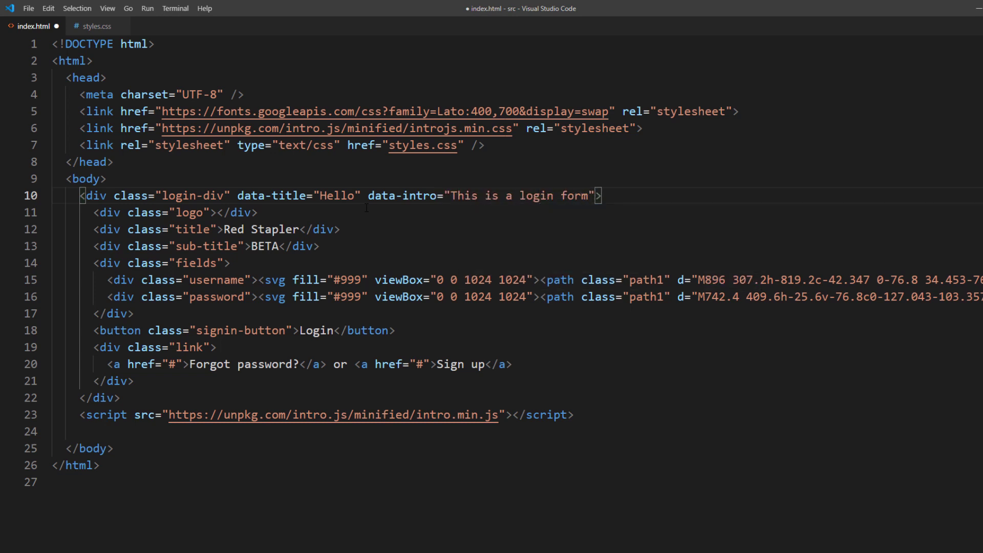
- Copy the attributes to the Login button as title "Hey", intro "This is a login button", and begin an inline script
drag(237, 195, 588, 195)
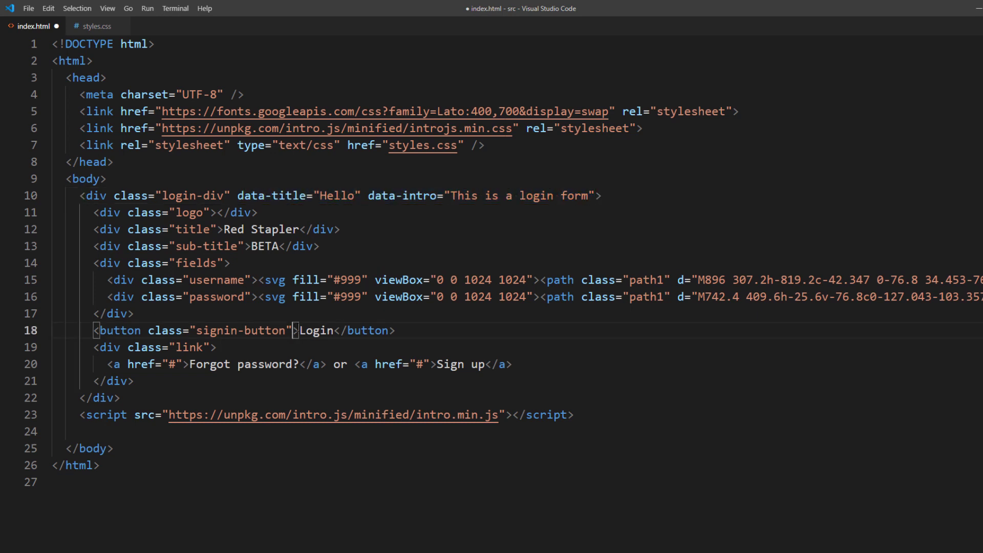
text(data-title="Hey" data-intro="This is a login form")
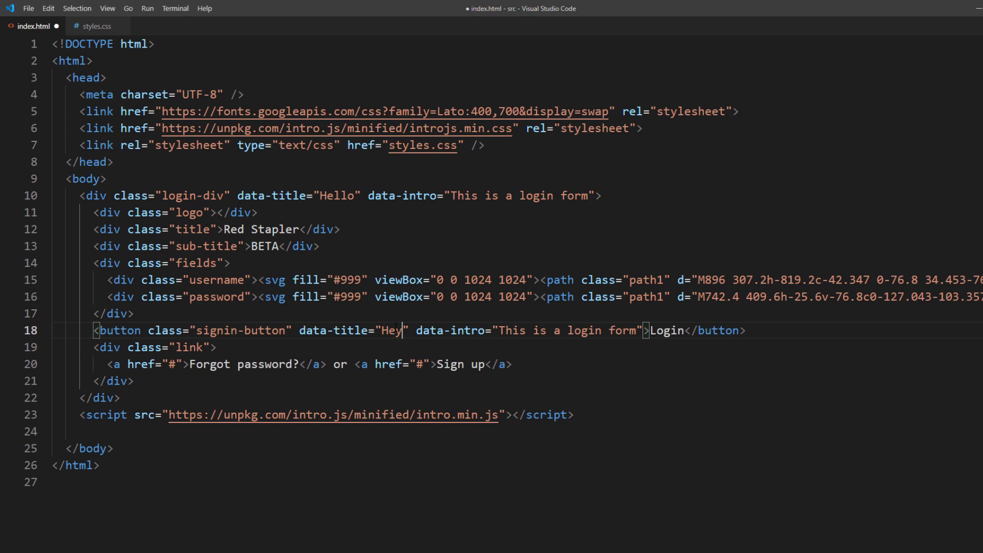
double_click(622, 331)
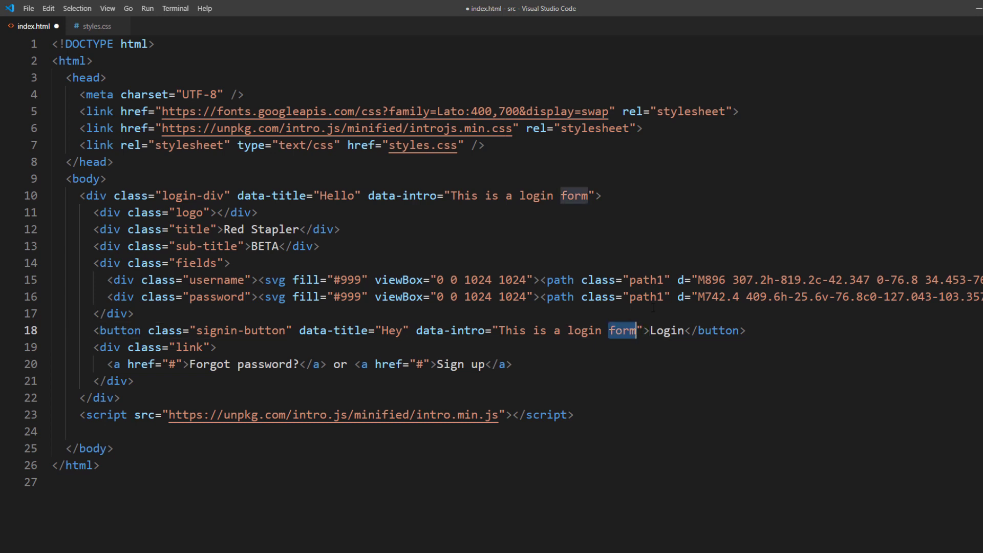
text(button)
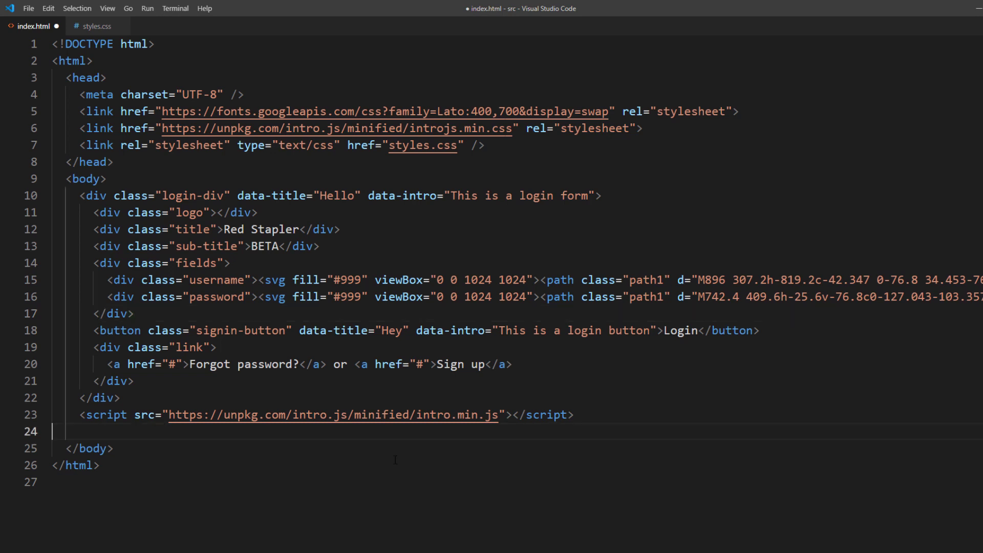
text(<script<)
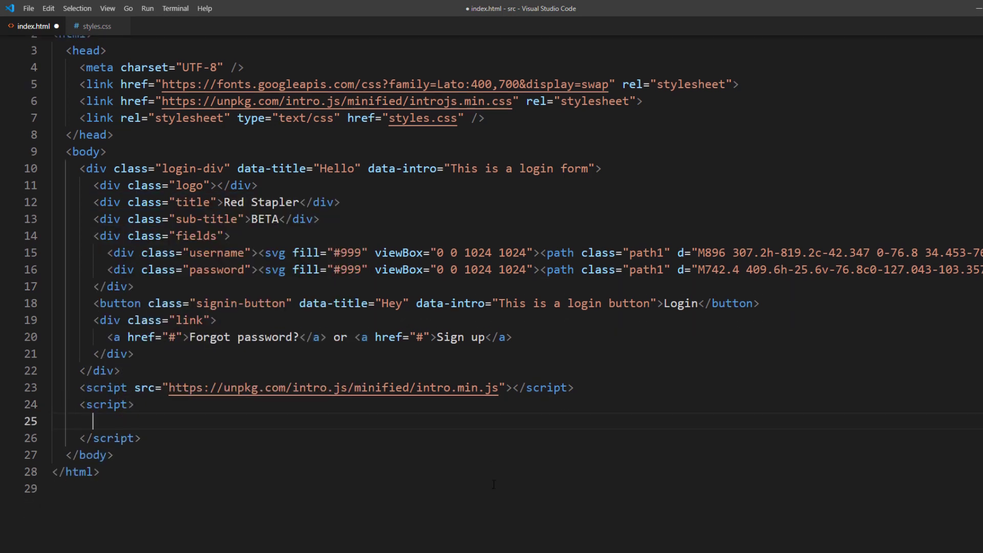
- Write introJs().start(); inside the inline script to launch the tour
text(introJs)
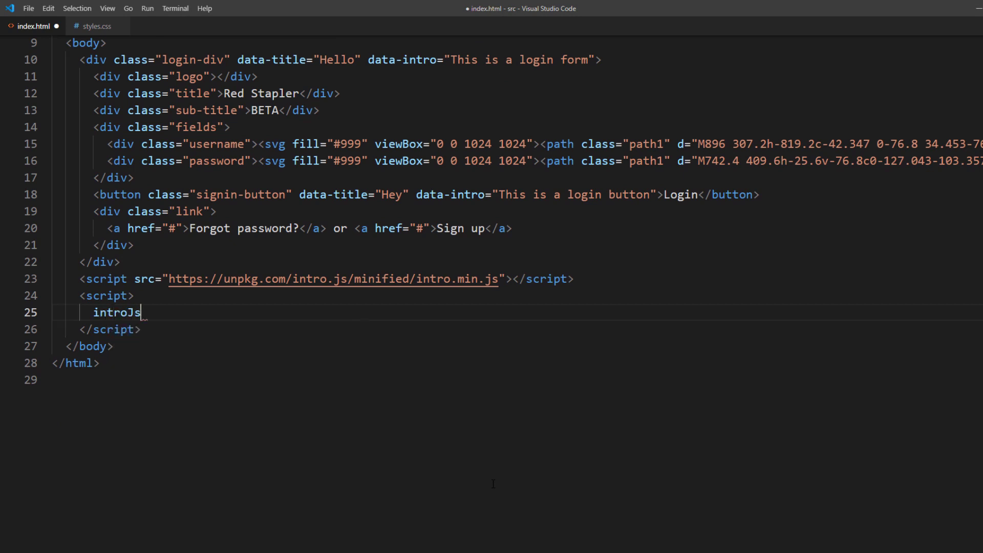
text(().start)
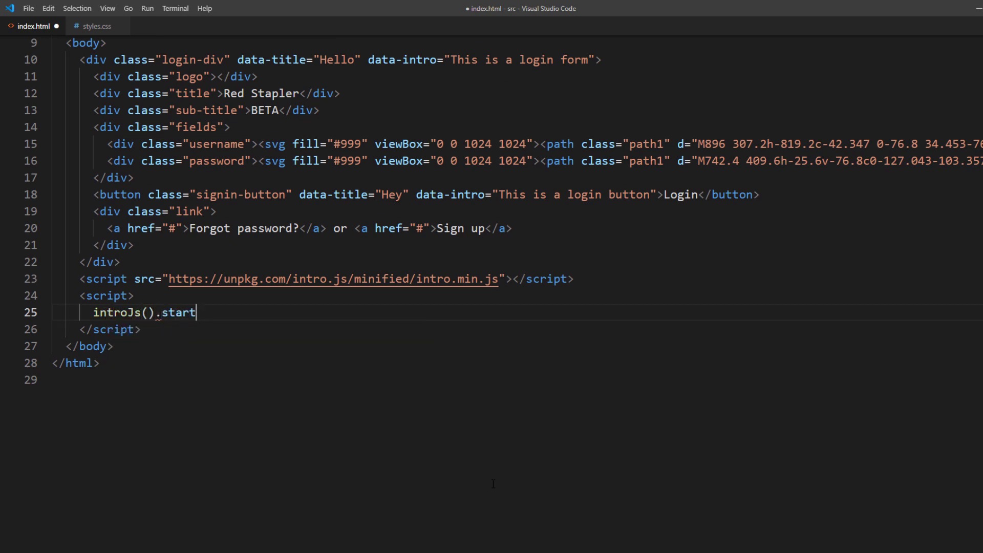
text(();)
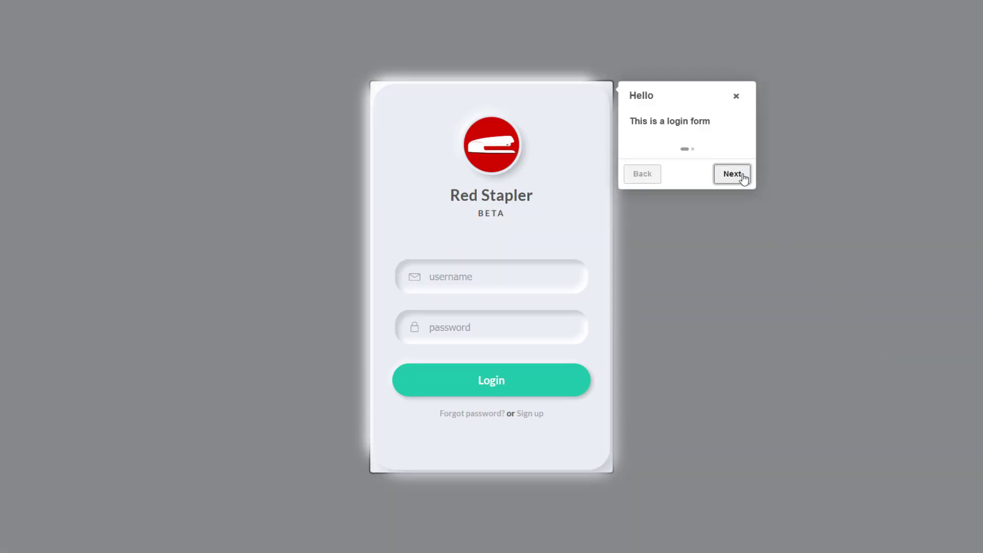
- Advance the tour from the Hello step to the Hey button step and finish it
click(731, 174)
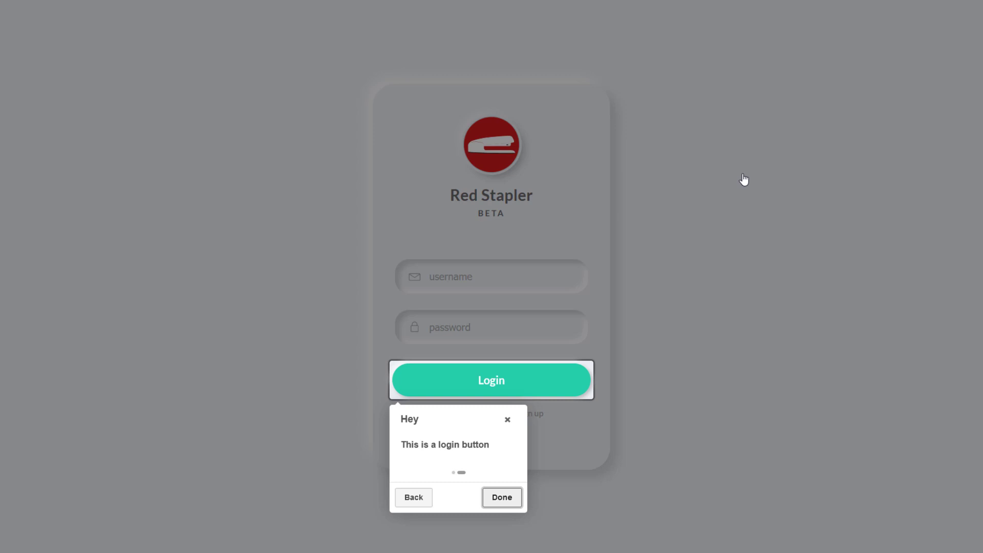
click(501, 496)
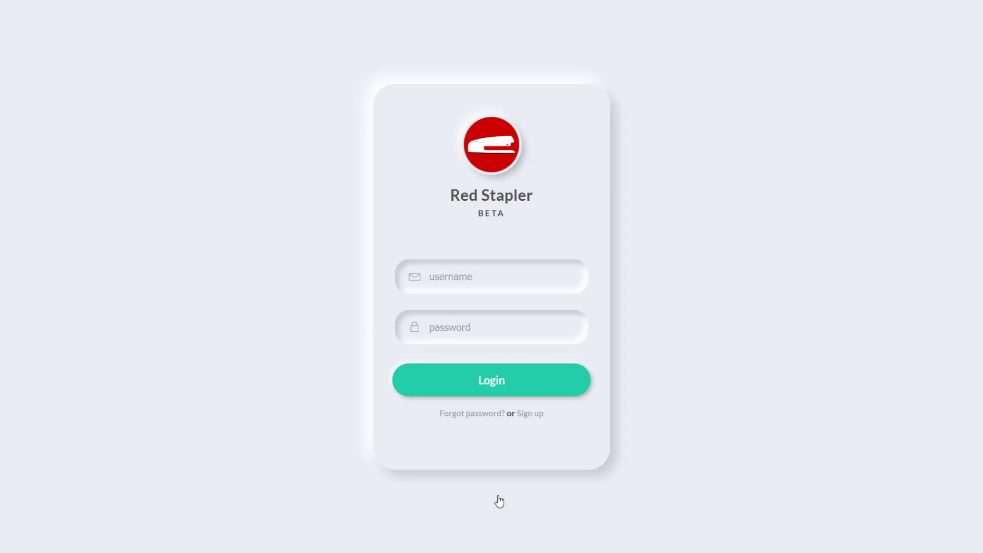
mouse_move(759, 371)
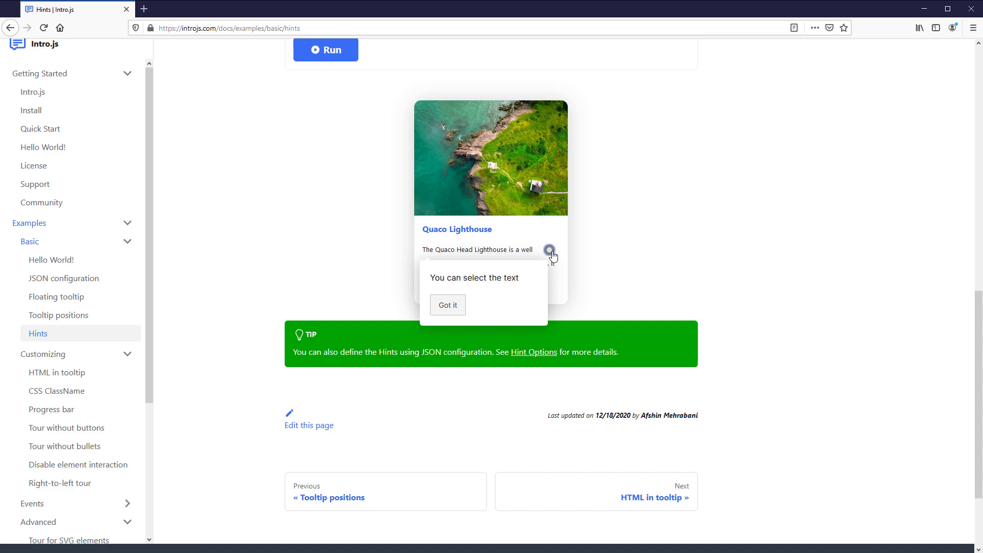
- Reveal the Quaco Lighthouse card's hint tooltip in the Intro.js Hints example
click(447, 305)
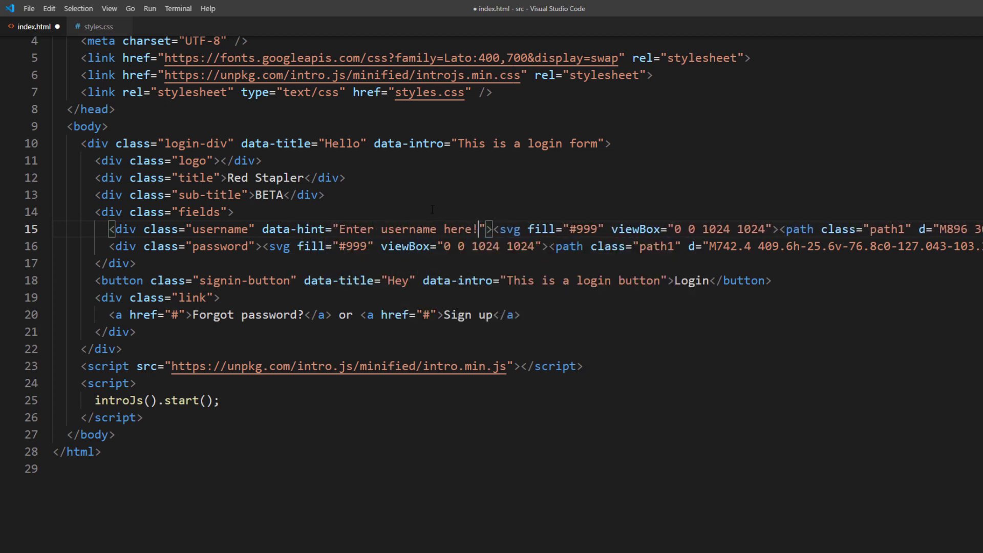
- Add a middle-right data-hint to the username div and an introJs().addHints(); call below start()
text(data-hintPosition=")
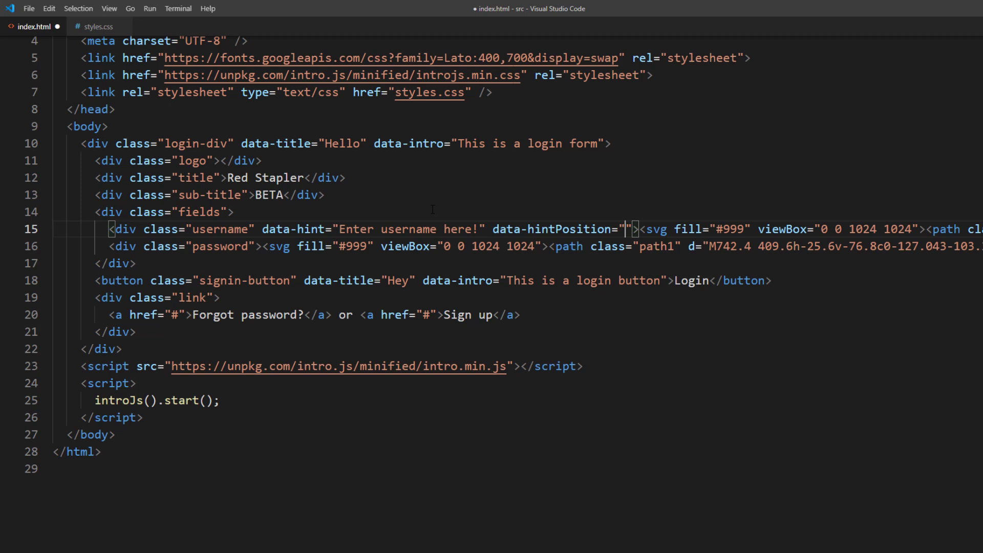
text(middle-right)
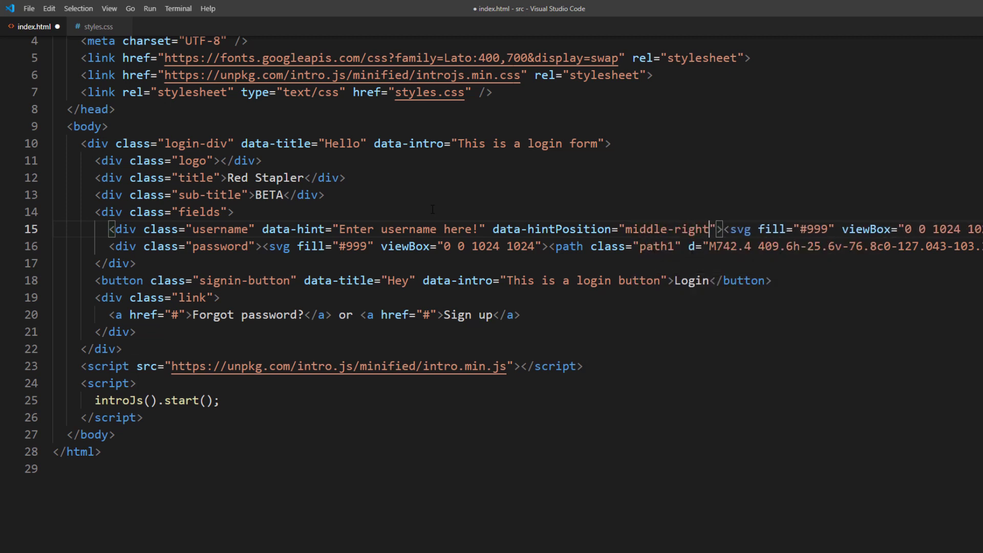
text(introJs().a)
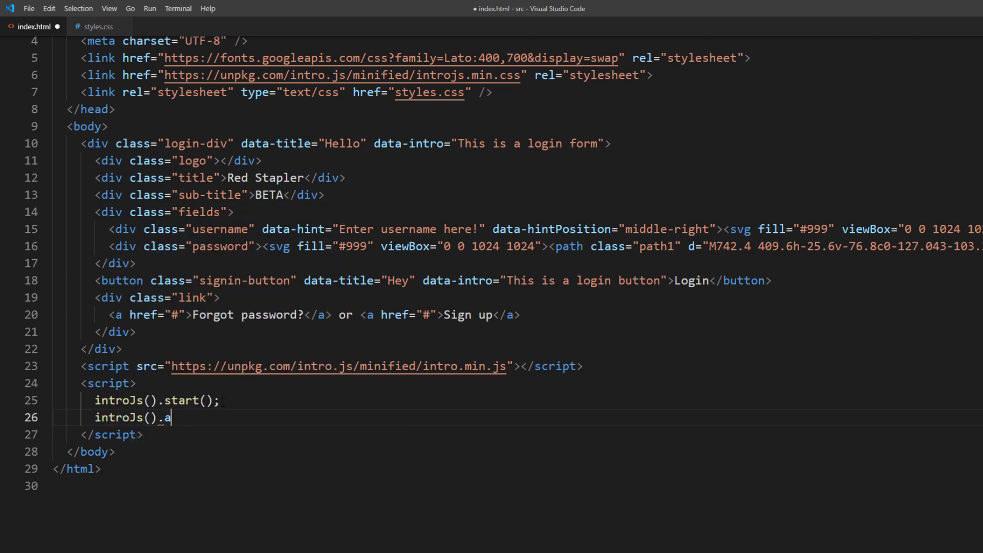
text(ddHints();)
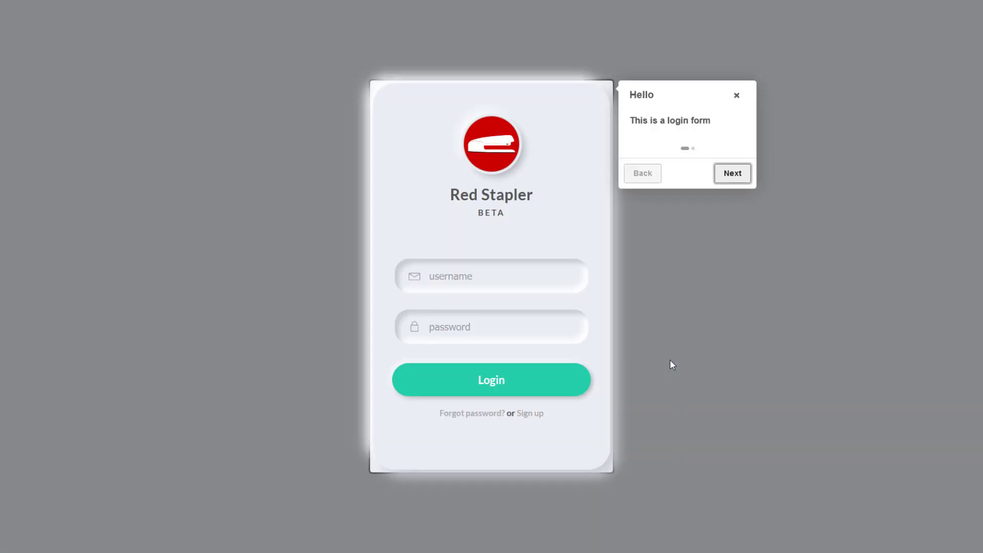
- Step through the tour to Done, then dismiss the "Enter username here!" username hint
click(731, 174)
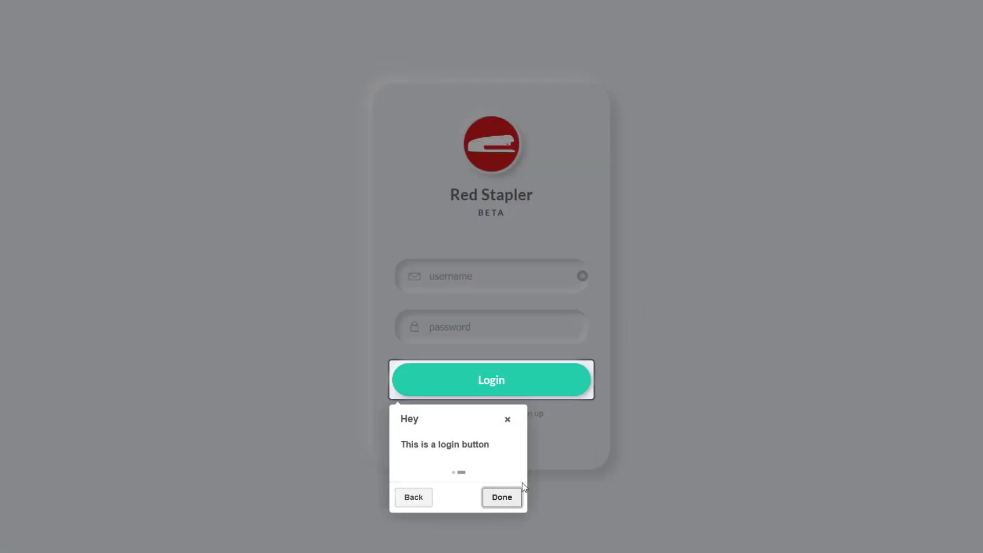
click(501, 496)
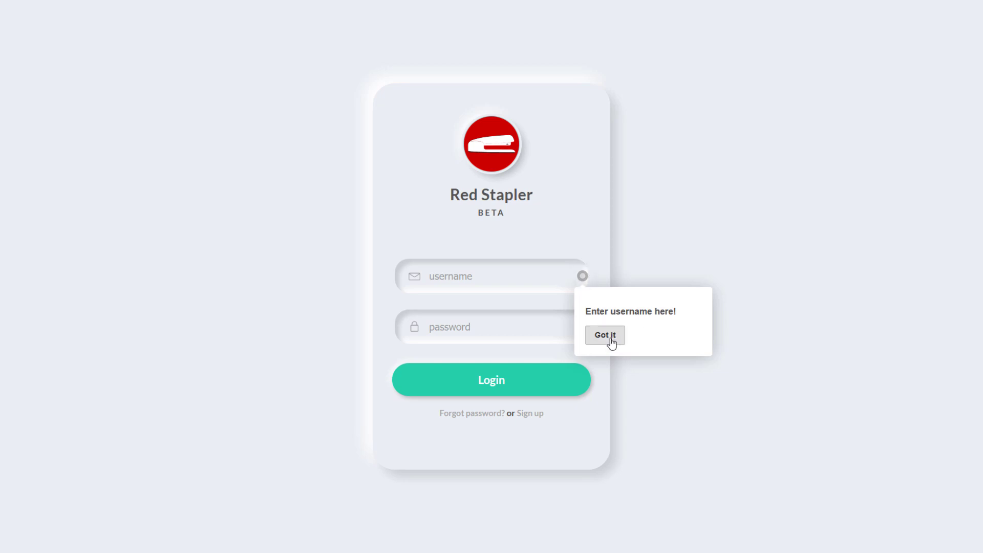
click(604, 334)
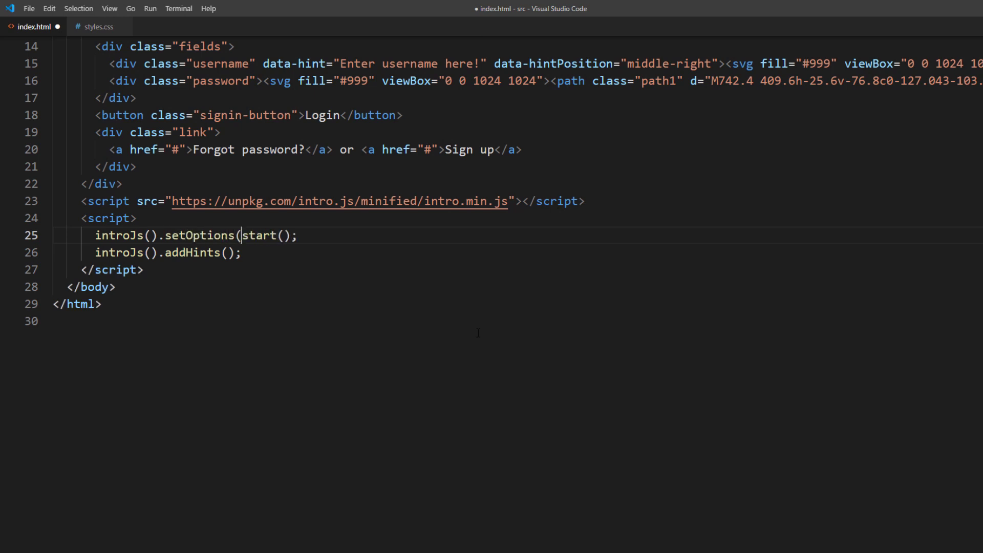
- Add setOptions with a steps array whose first step has intro "Hello World!", starting a second element step
text({}.)
text(step)
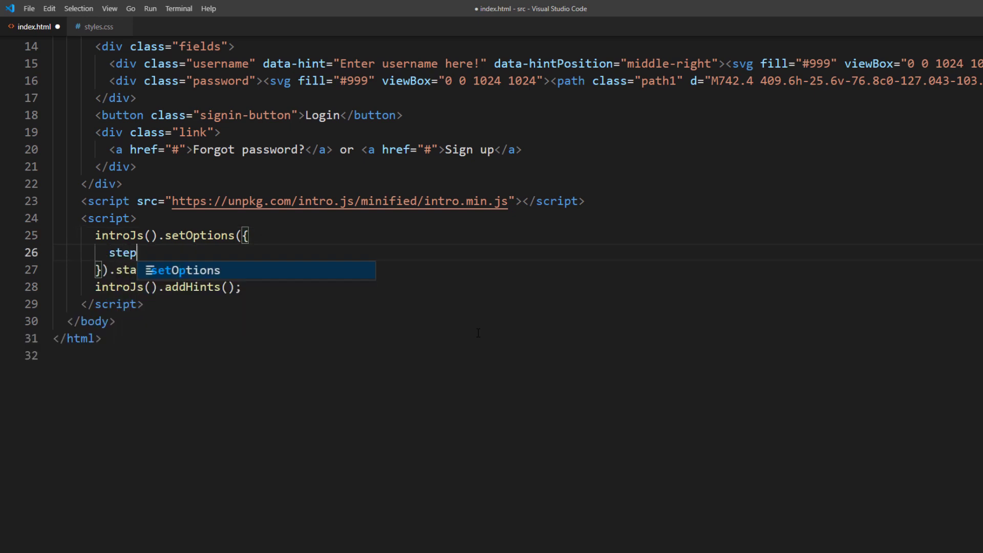
text(s:)
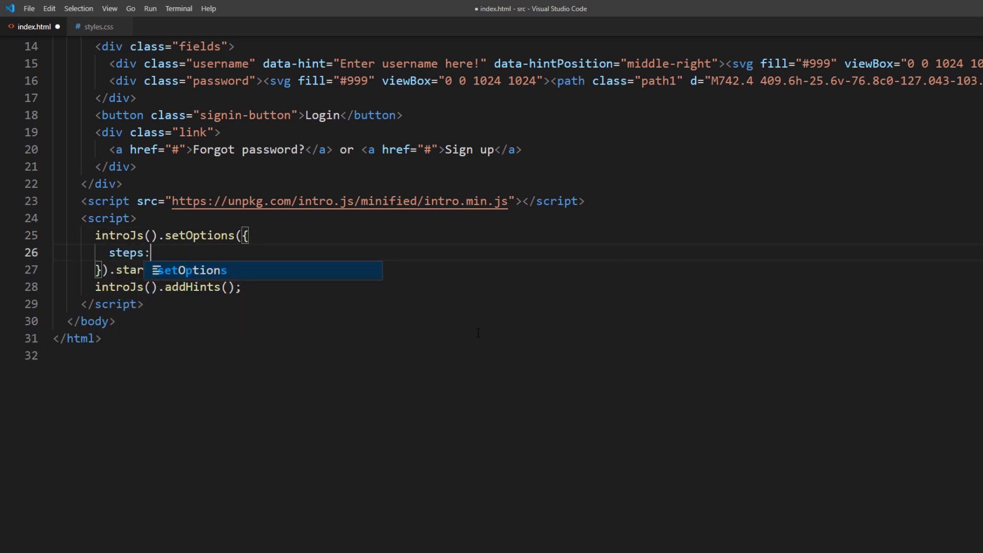
text([)
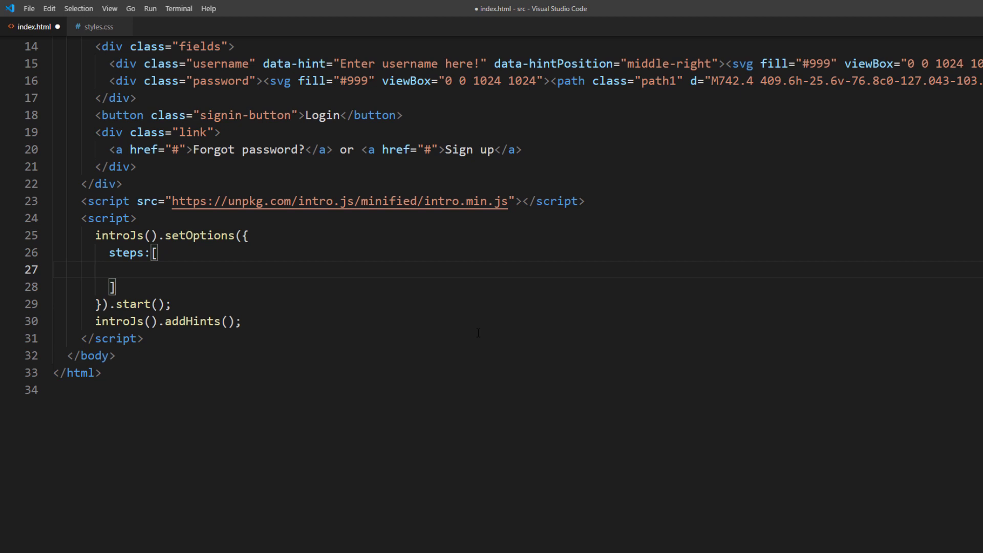
text({intro})
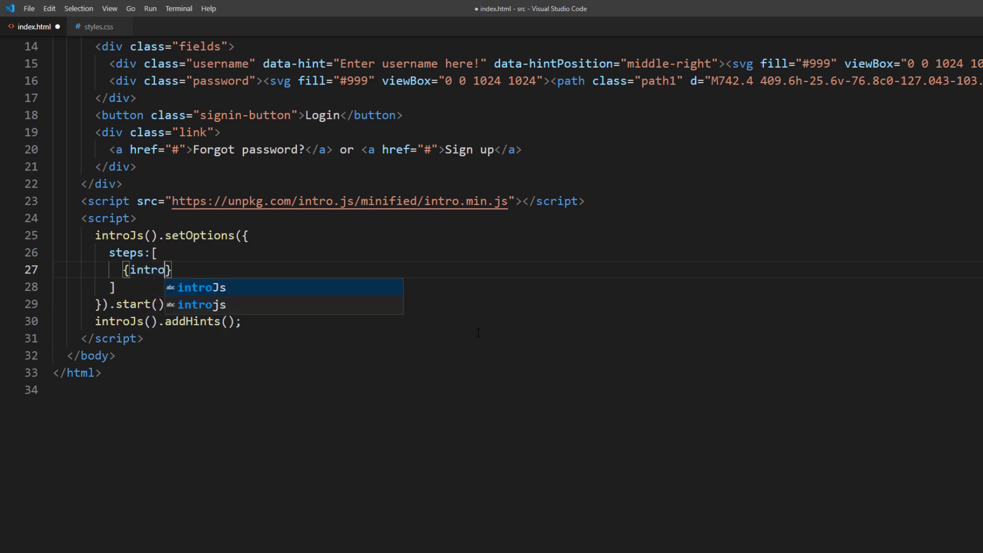
text(:)
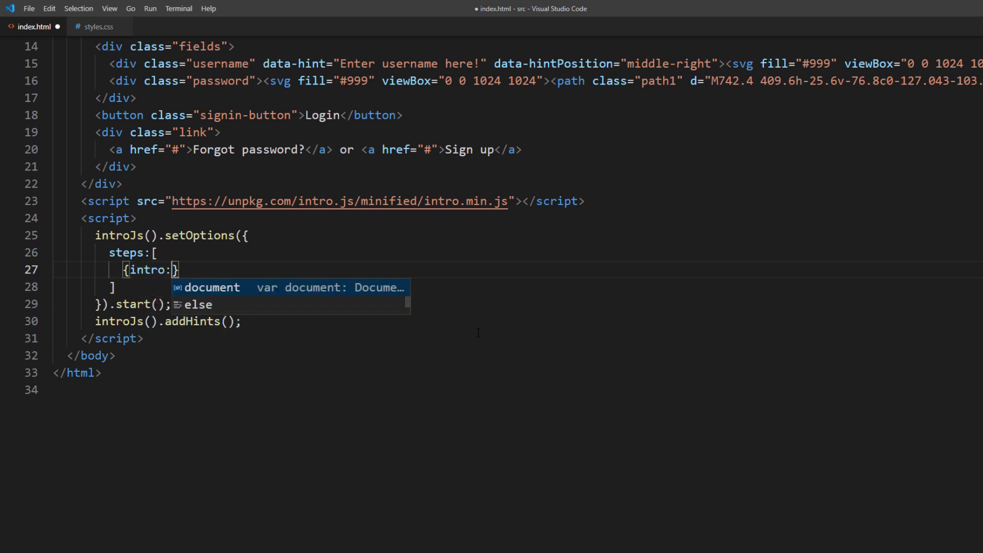
text("Hello Wor)
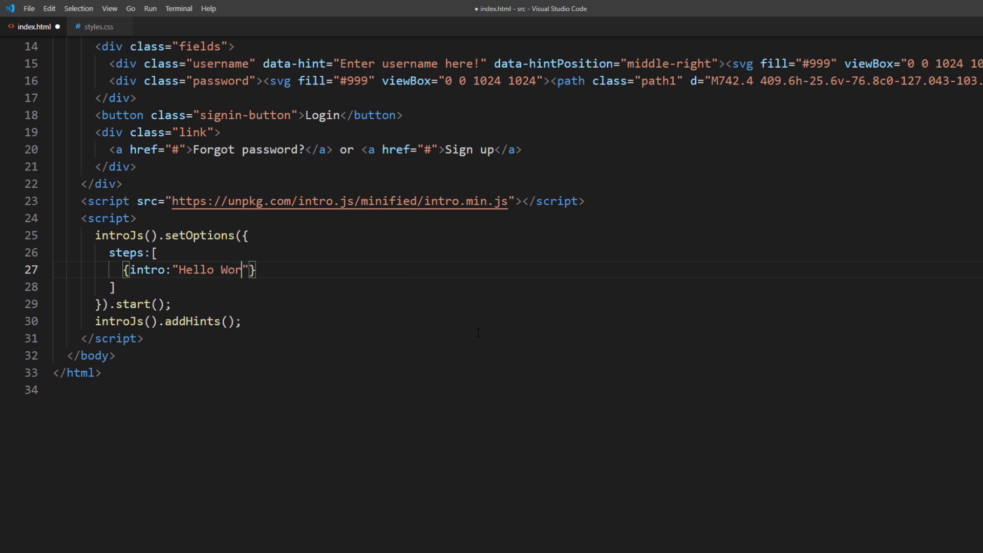
text(ld!)
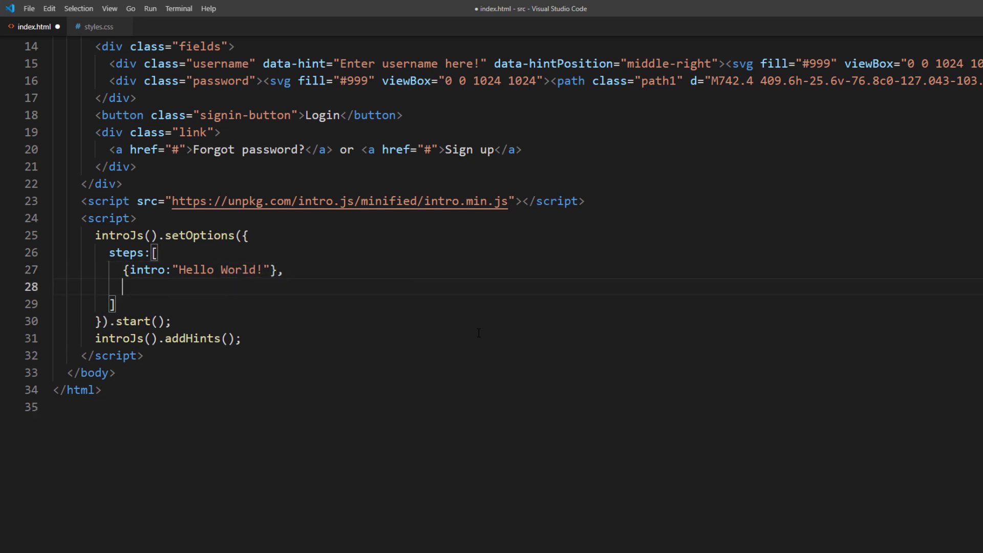
text({ele})
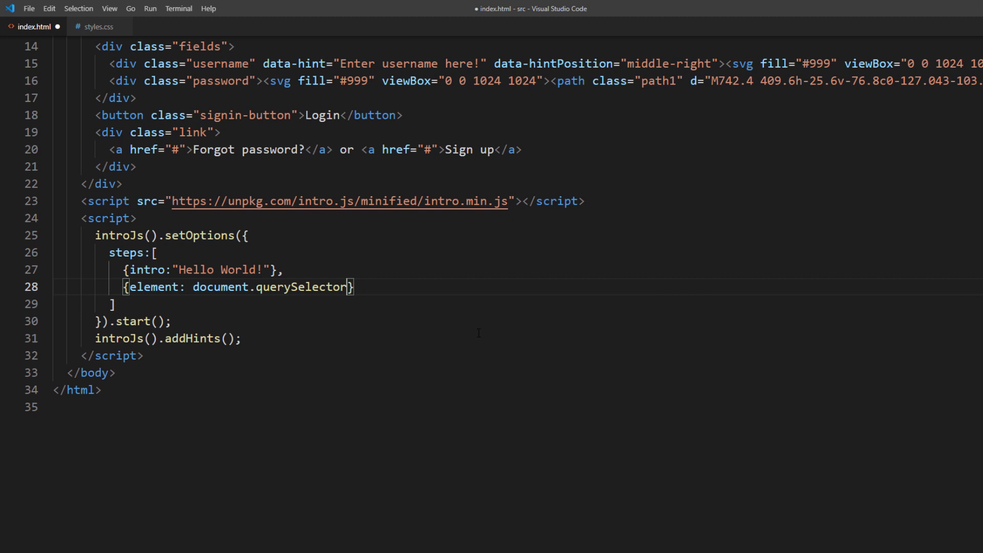
- Start a second step targeting '.signin-button' with intro HTML paragraph 'Testing HTML in intro.js'
text(())
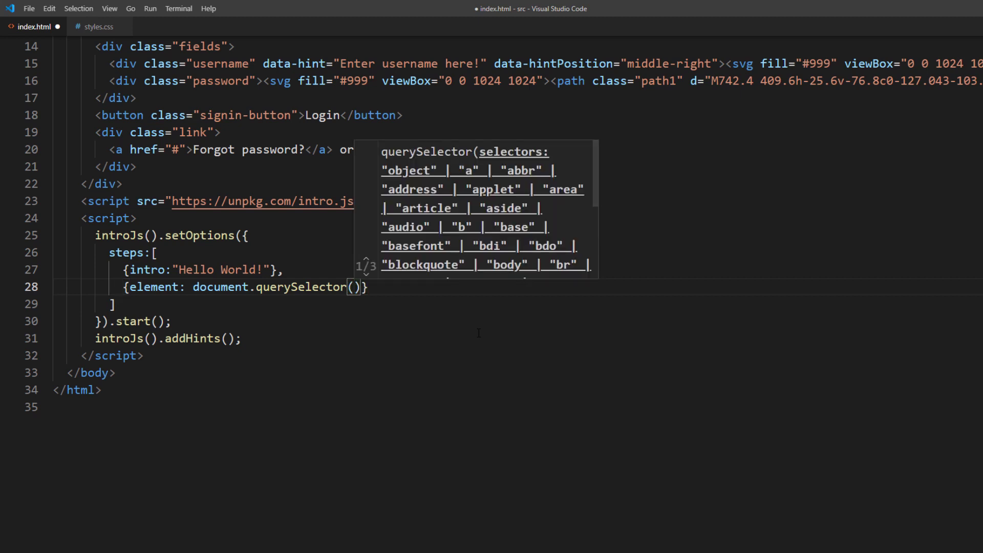
text('.signin')
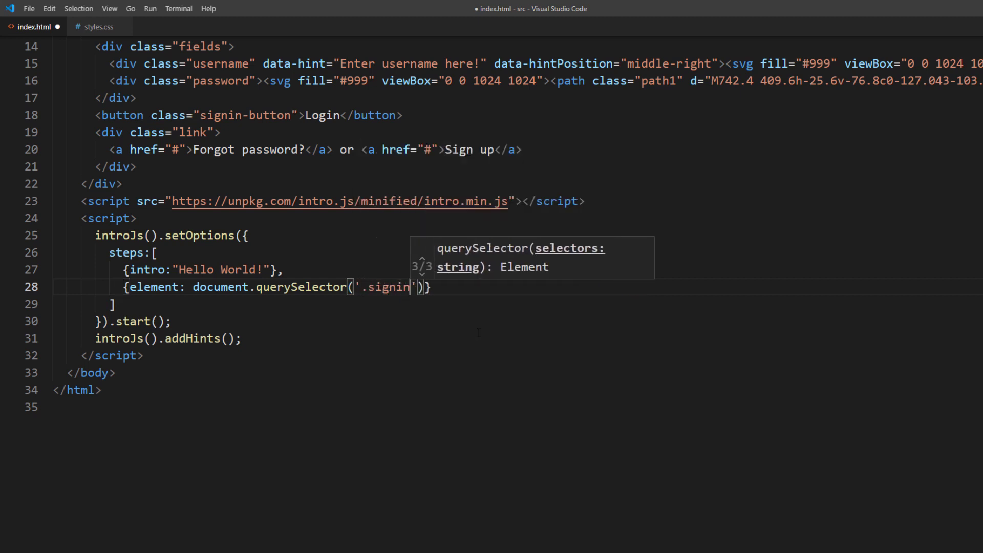
text(-button)
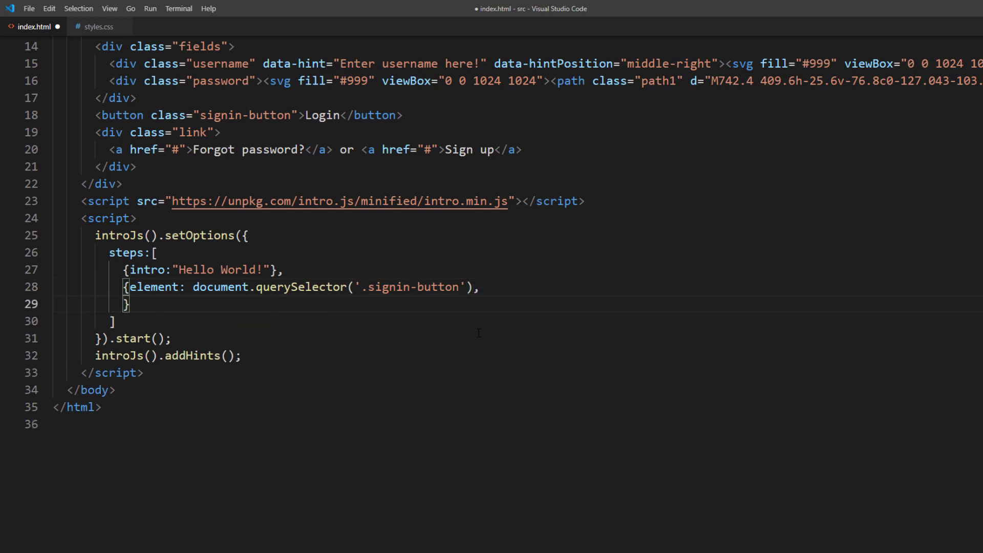
text(intro:'')
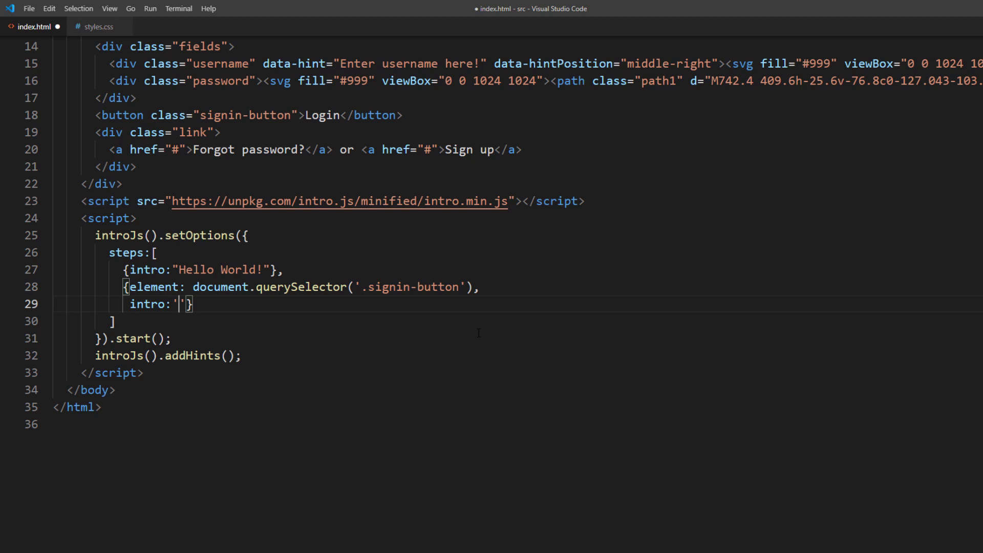
text(<p></p>)
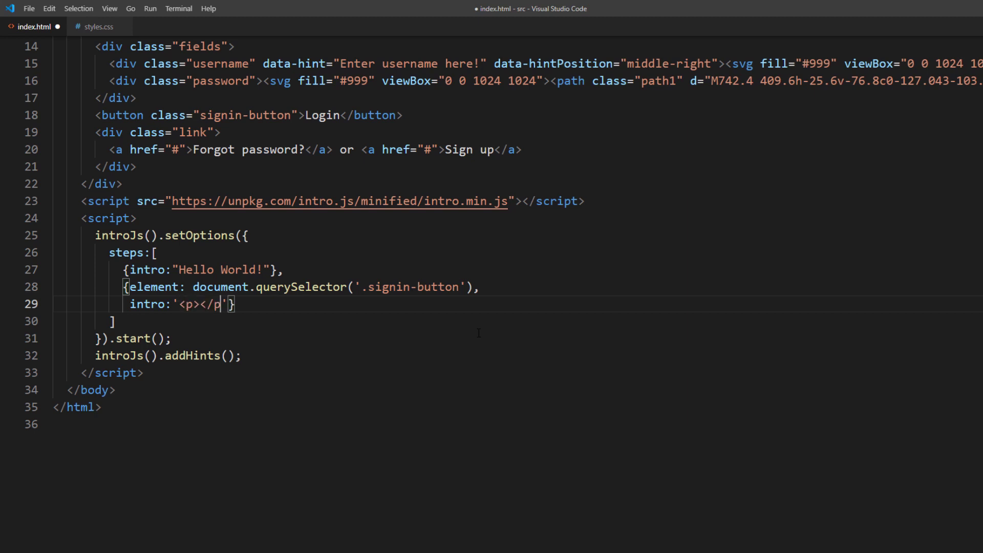
text(Testing HTML in intro.j)
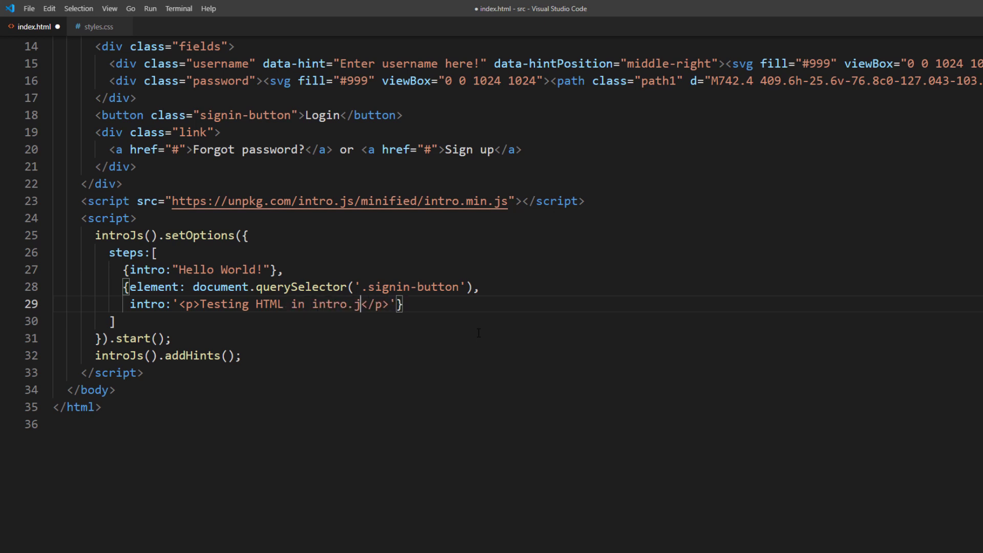
- Add an autoplaying fire.mp4 video of width 250 to the step and set its position to 'top'
text(<video src="fire.mp4" autoplay)
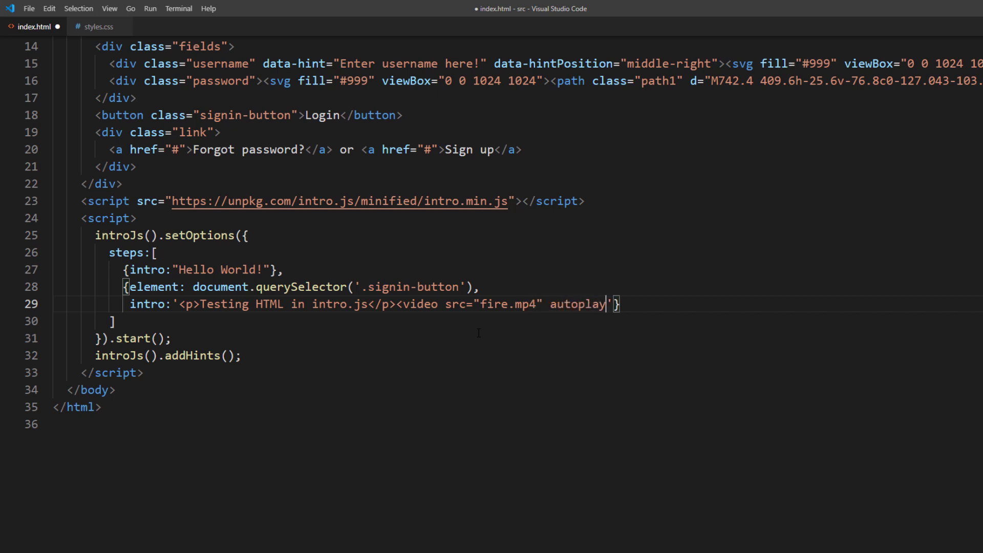
text(width="2)
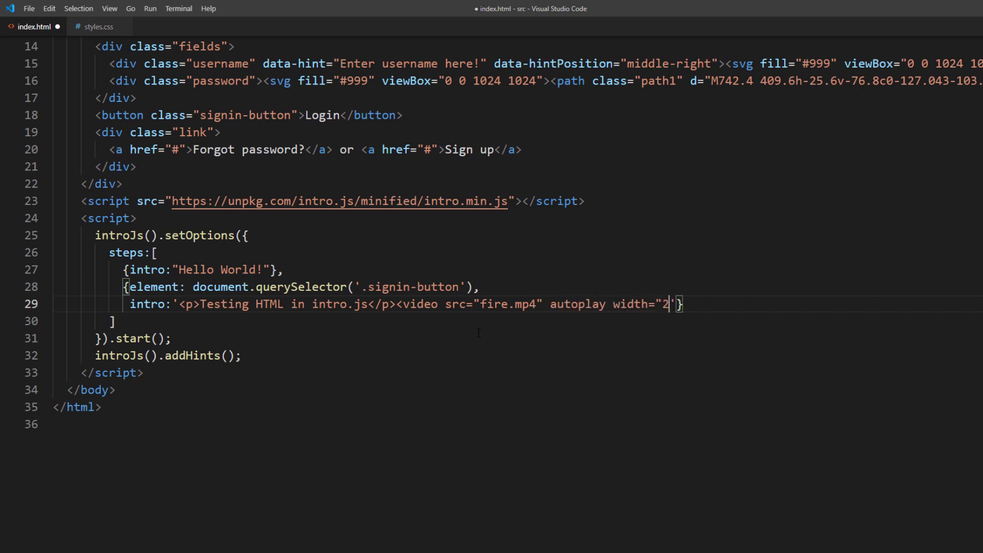
text(50" />)
text(positio})
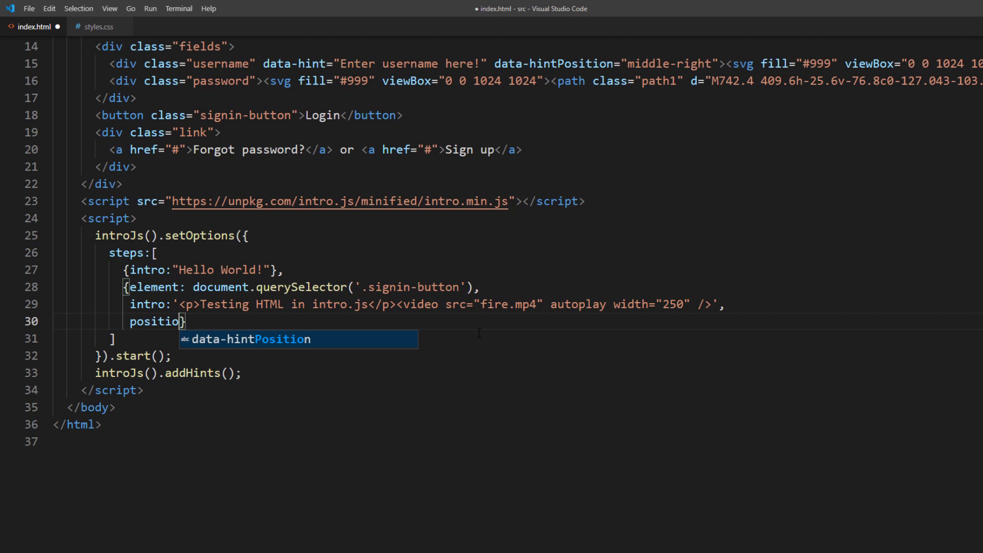
text(n:)
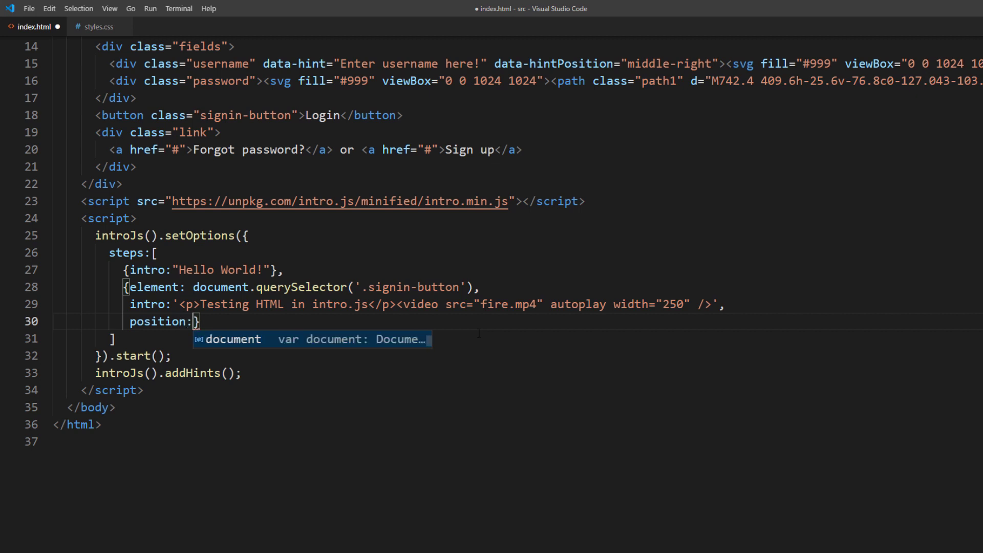
text("top")
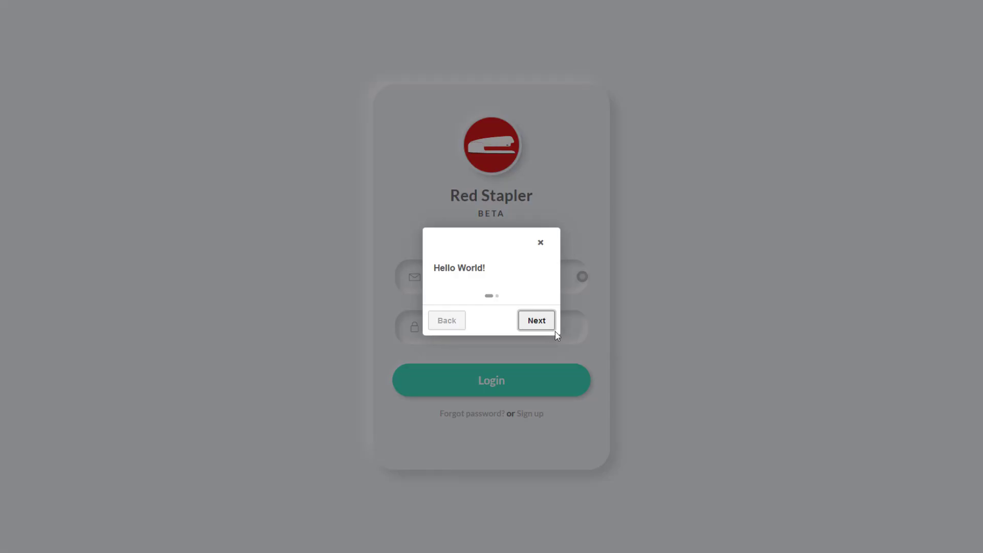
- Advance past Hello World! to the video step and finish the tour with Done
click(536, 320)
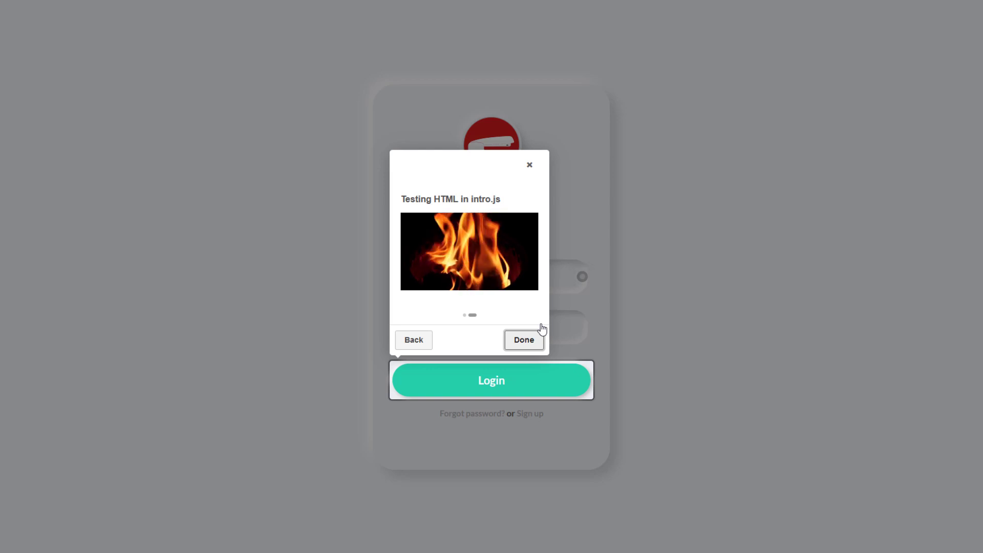
click(523, 340)
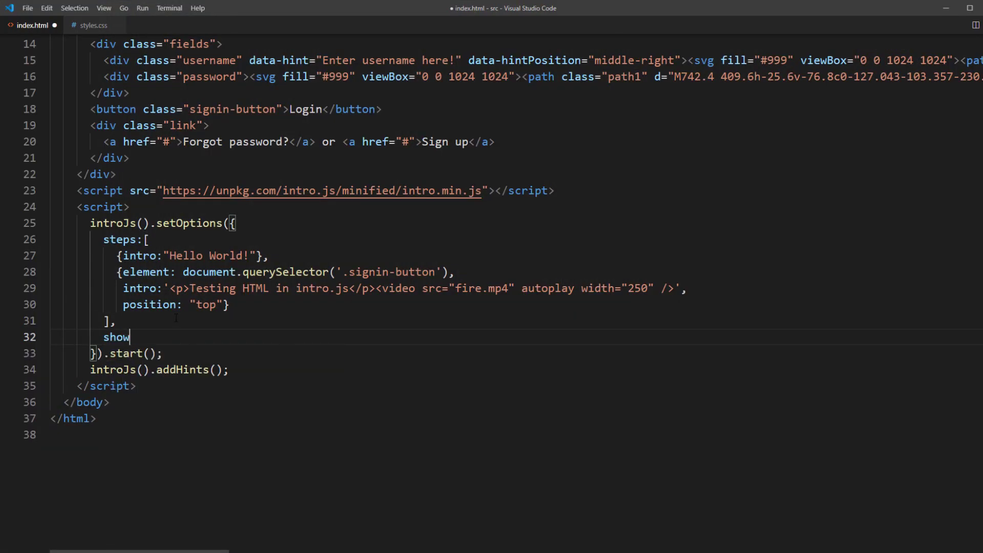
- Set tour options showProgress true, showBullets false and disableInteraction true, then save
text(Progress:)
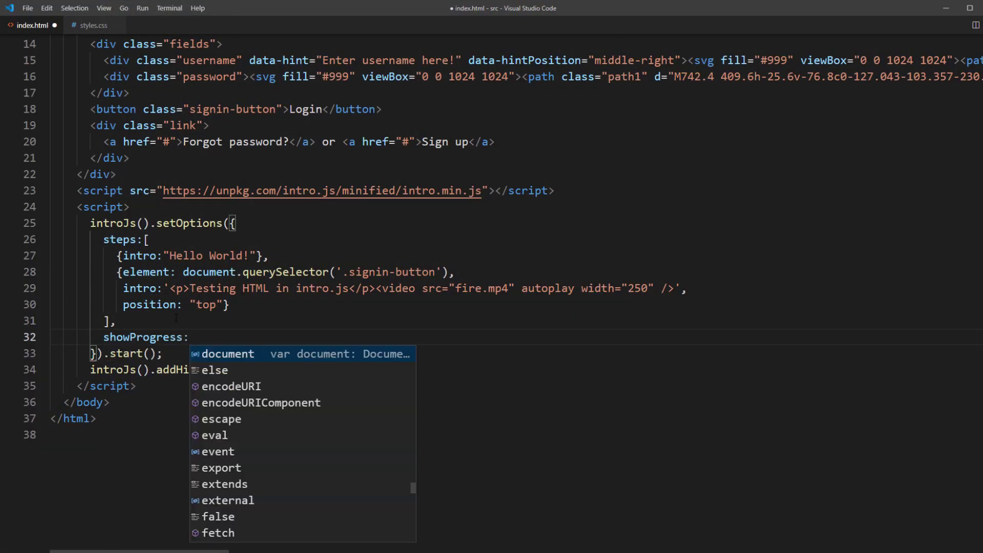
text(true,)
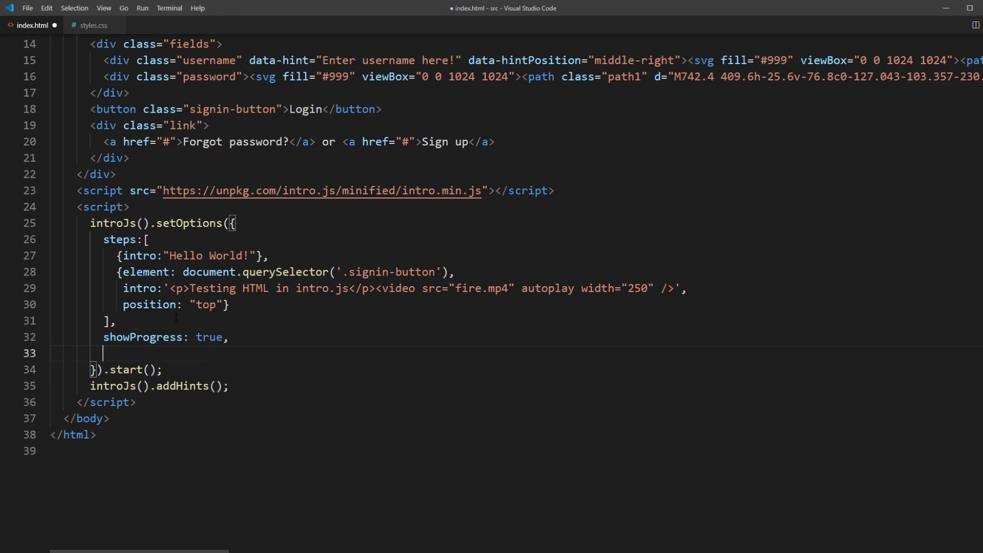
text(showBullets:)
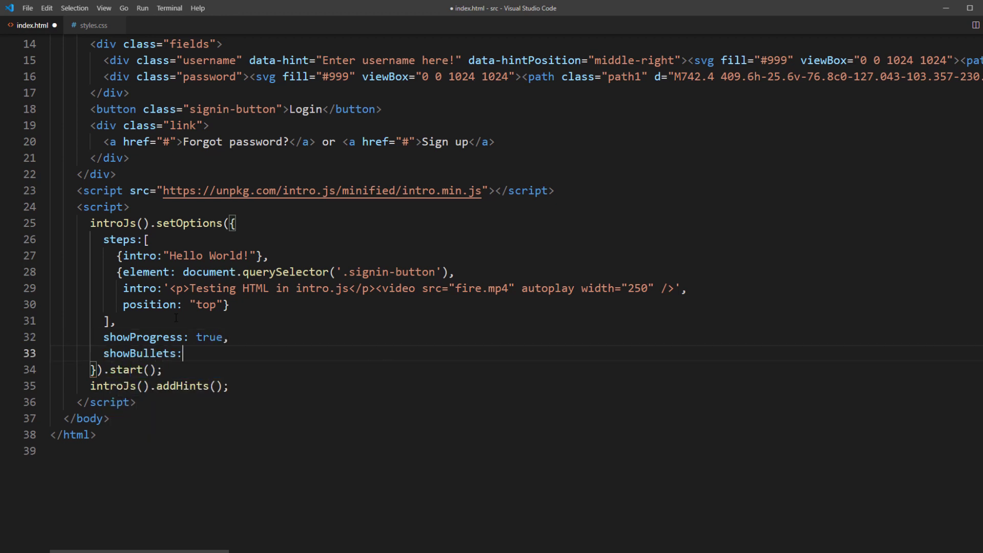
text(false,)
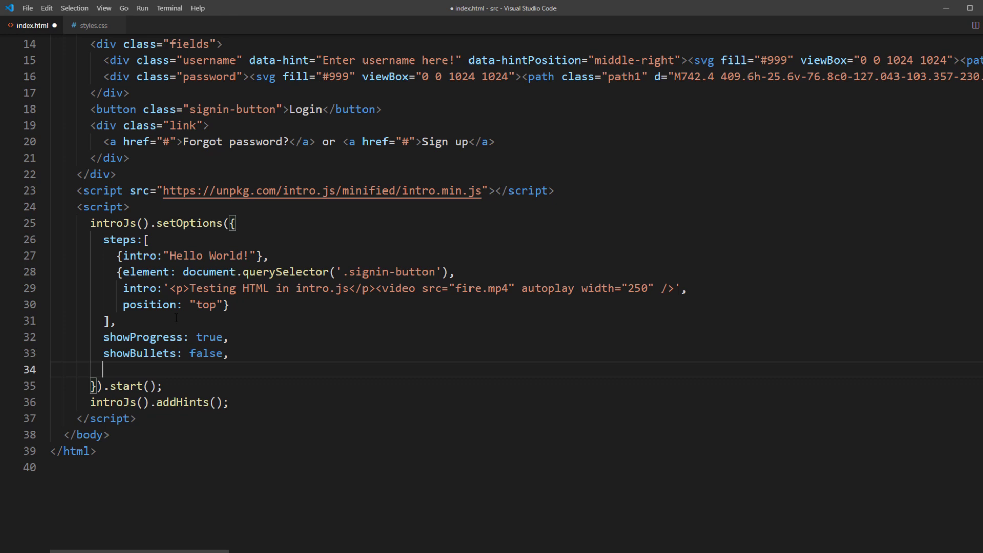
text(disableInteracti)
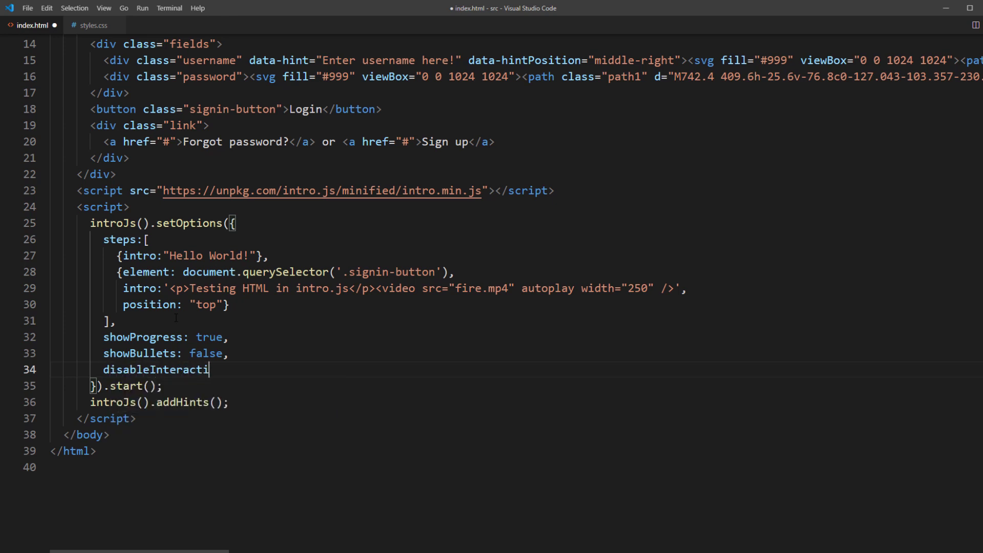
text(on: true)
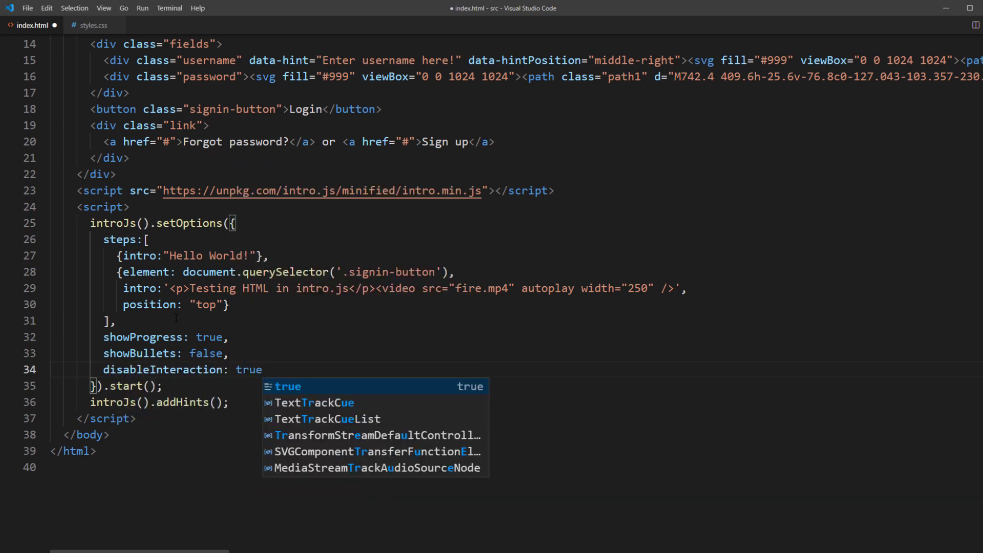
key(Escape)
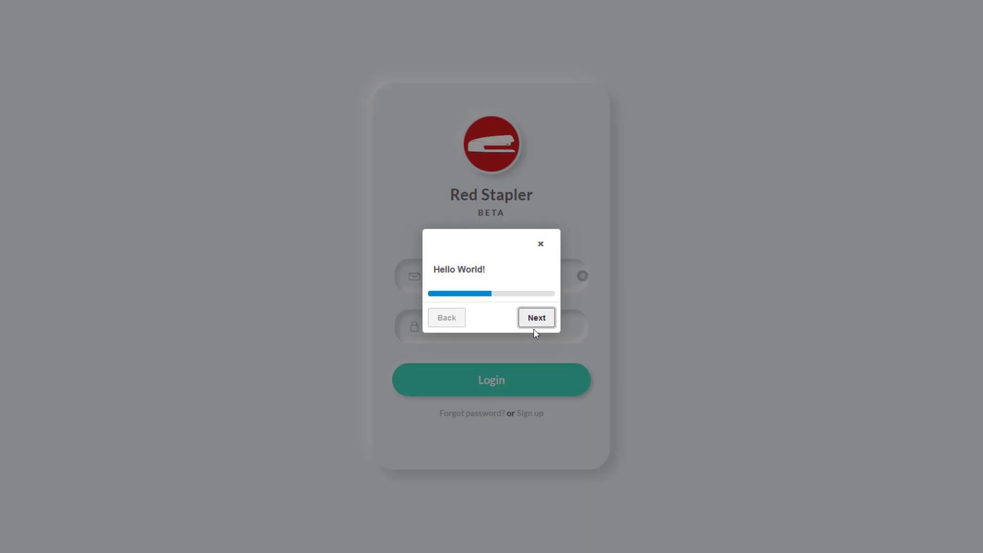
- Advance to the video step showing the progress bar and finish the tour
click(535, 317)
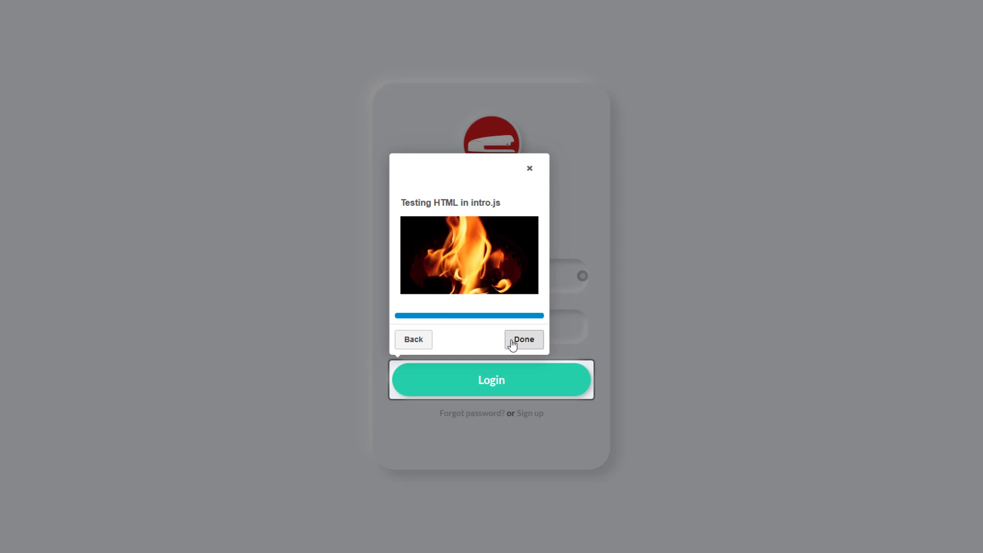
click(524, 338)
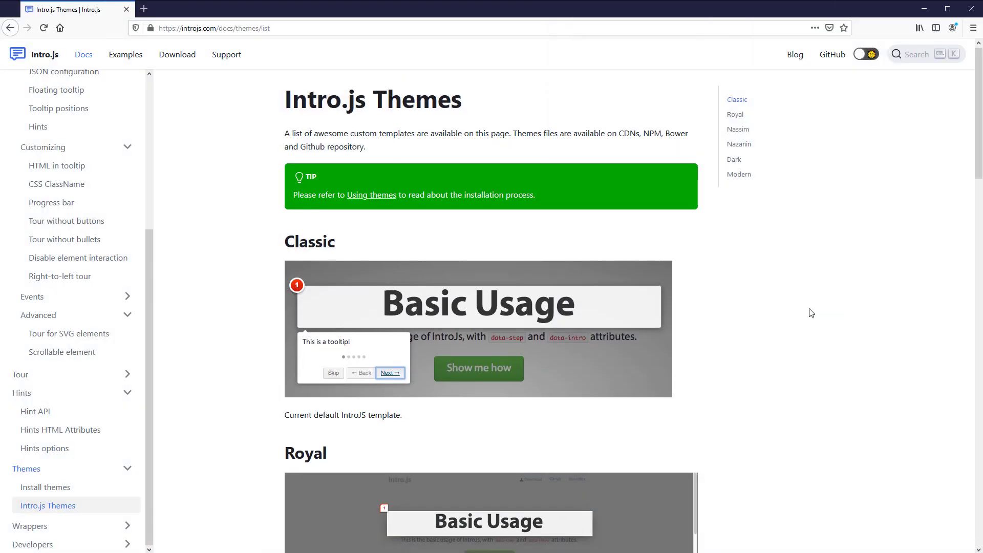
- Scroll through the Intro.js Themes previews such as Royal, Nassim and Nazanin
scroll(down, 3)
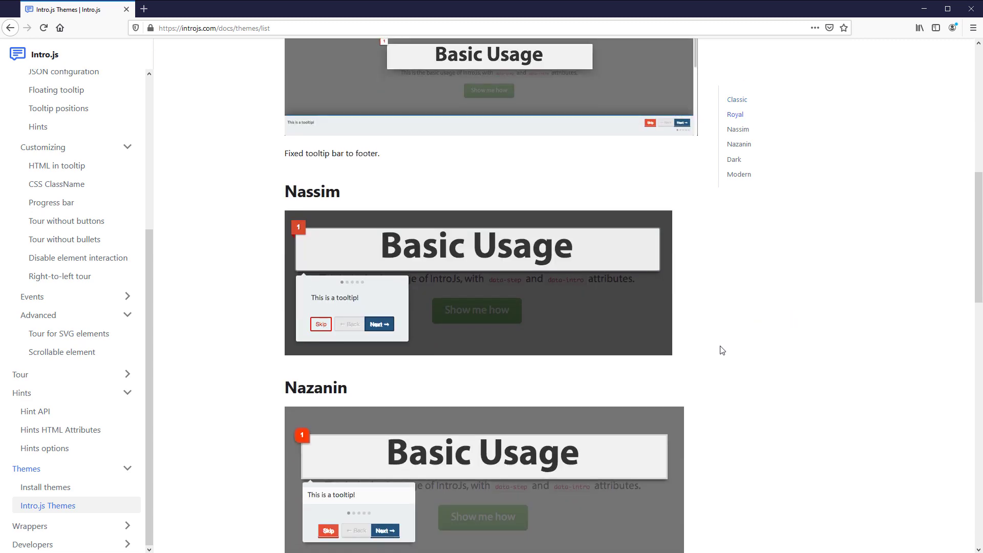
scroll(down, 3)
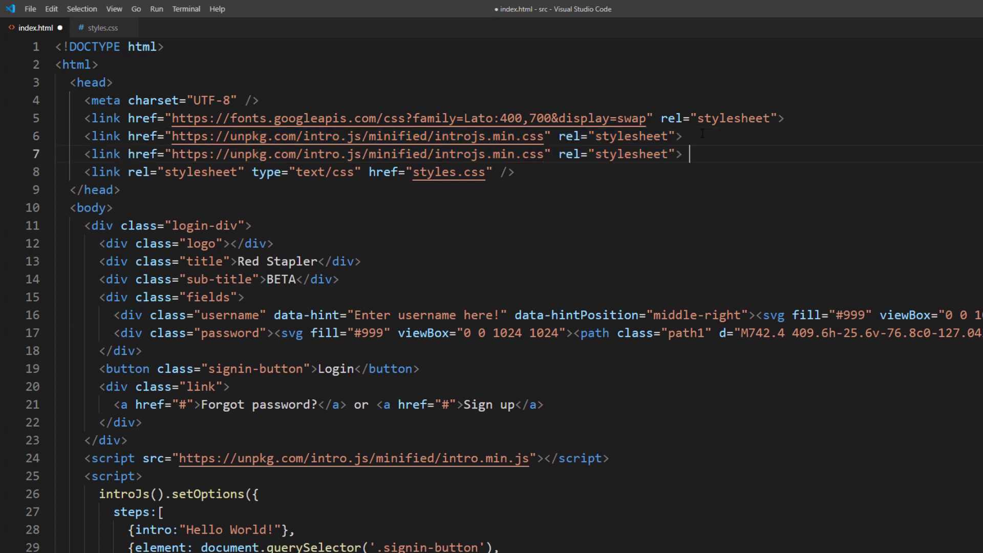
- Point the duplicated stylesheet link to introjs-modern.css and check the dark-themed Hello World! step
drag(370, 154, 504, 153)
text(themes)
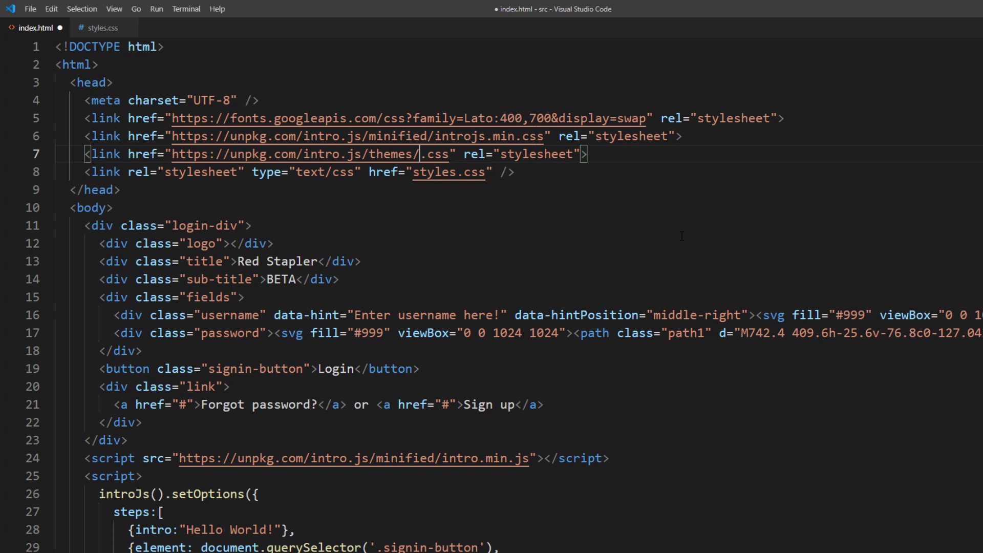
text(introjs-modern)
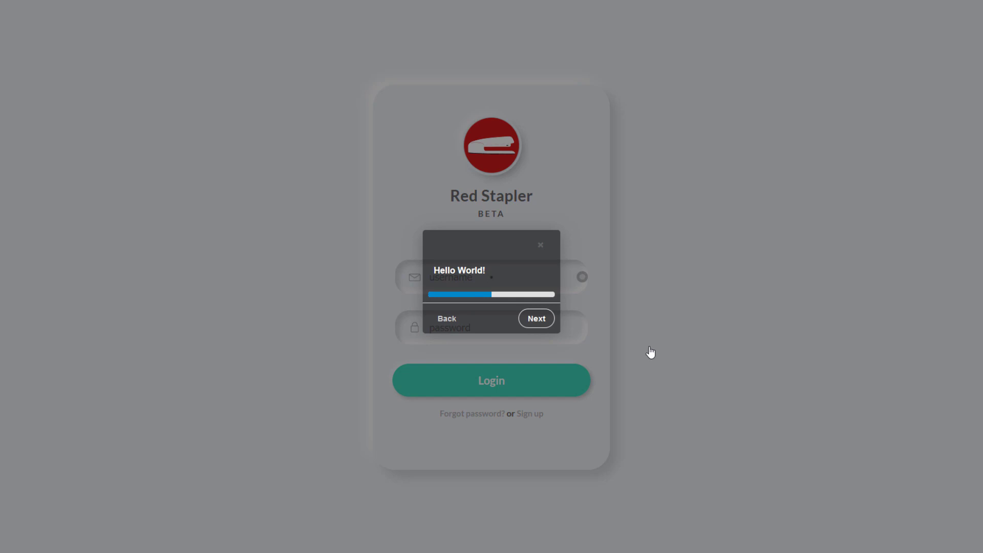
click(535, 318)
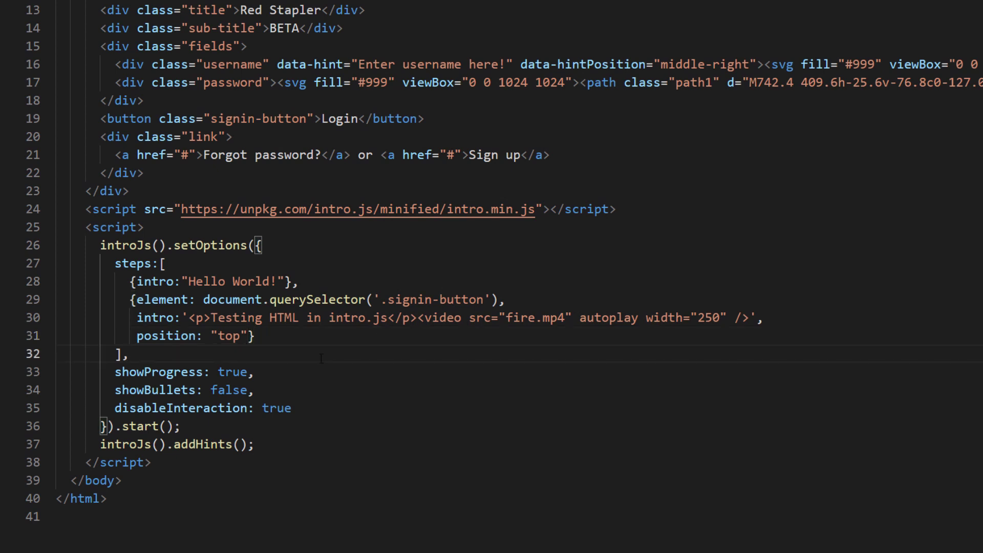
- Add tooltipClass "LOL" to the tour's setOptions object
text(tooltipCla)
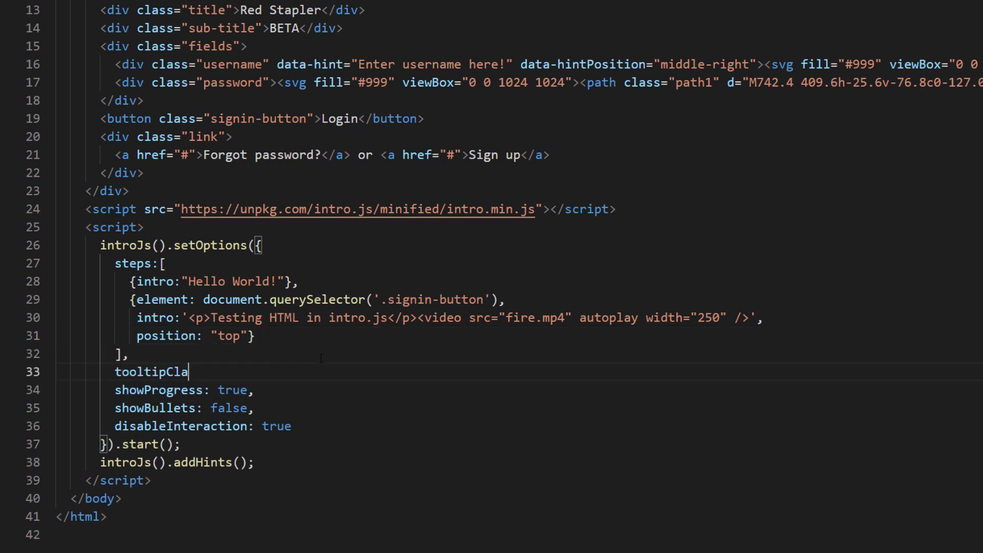
text(ss: ")
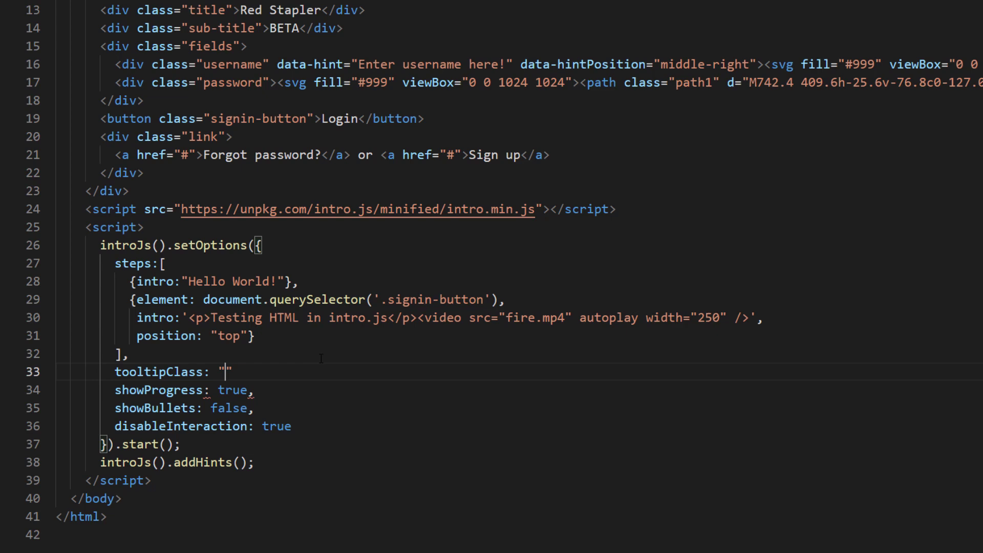
text(LOL)
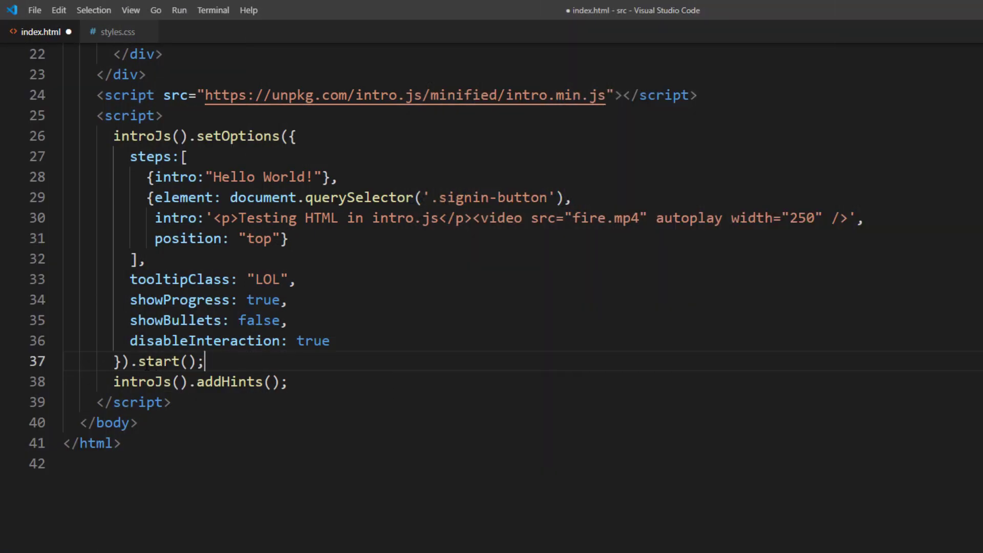
- Chain an oncomplete callback that alerts "Congratz!!!" before the tour's start call
text(oncomplet)
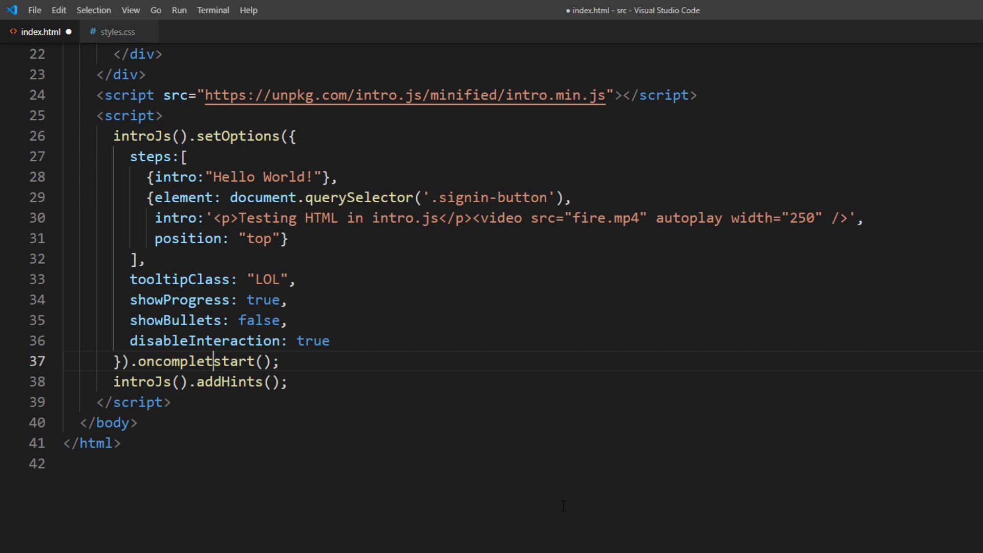
text(() => {}).)
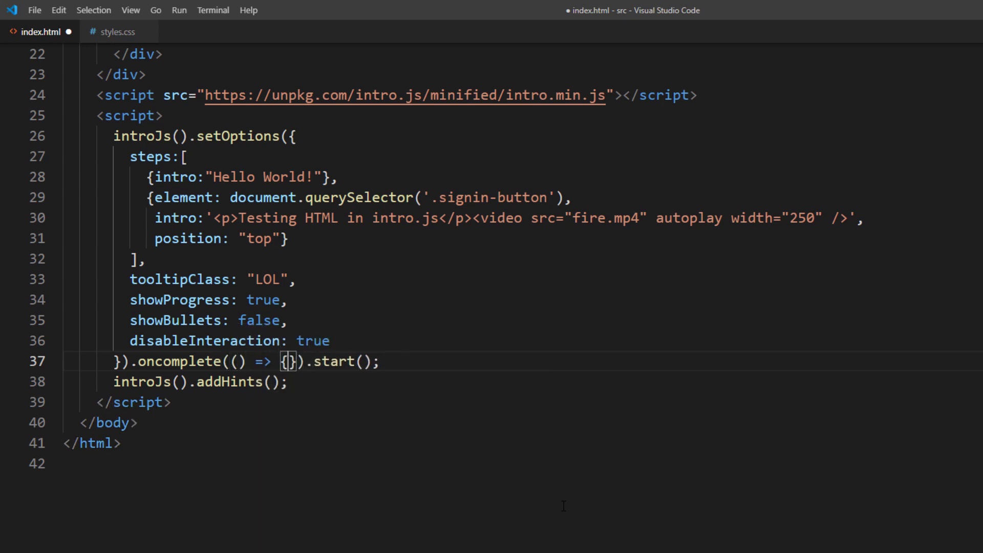
text(alert)
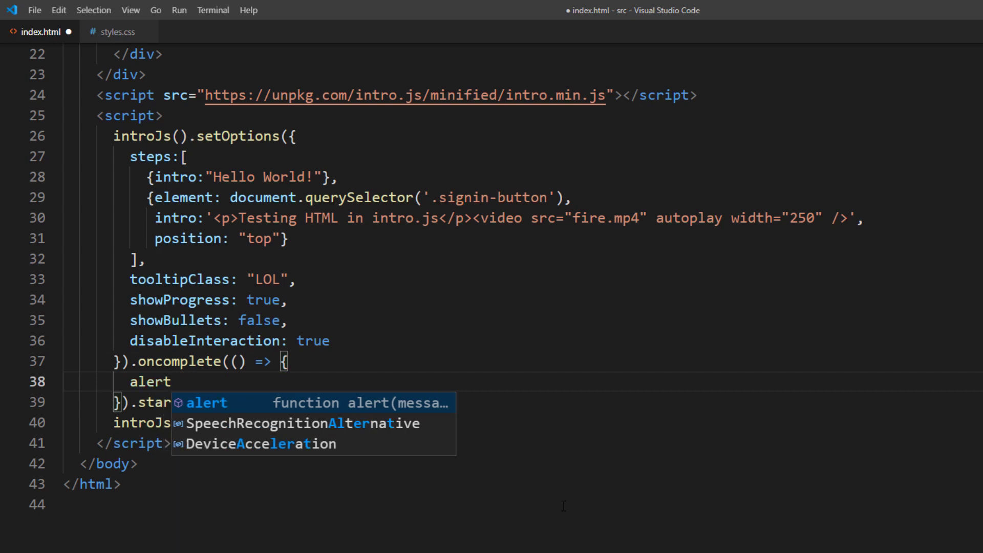
text(("Congratz")
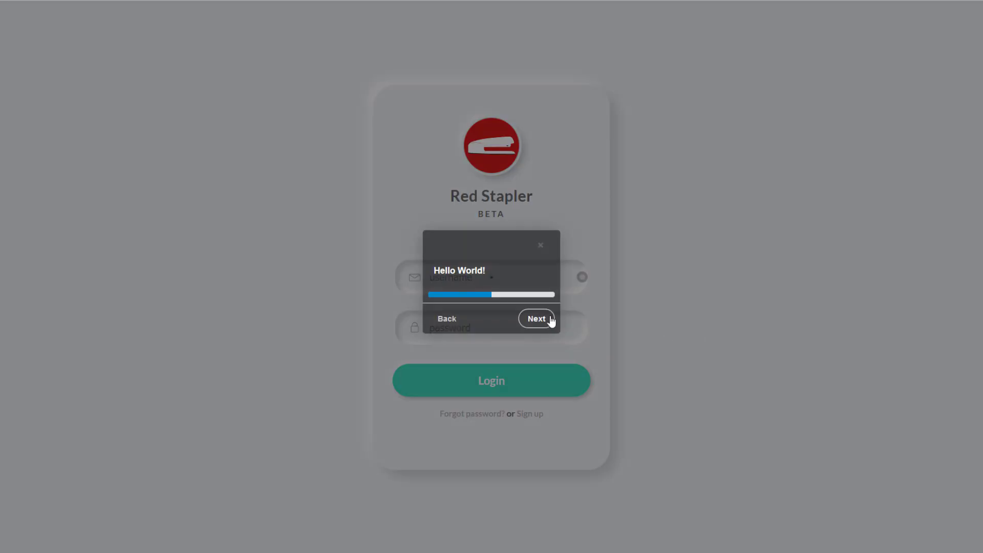
- Run the tour through the video step to Done and dismiss the Congratz!!! alert
click(537, 318)
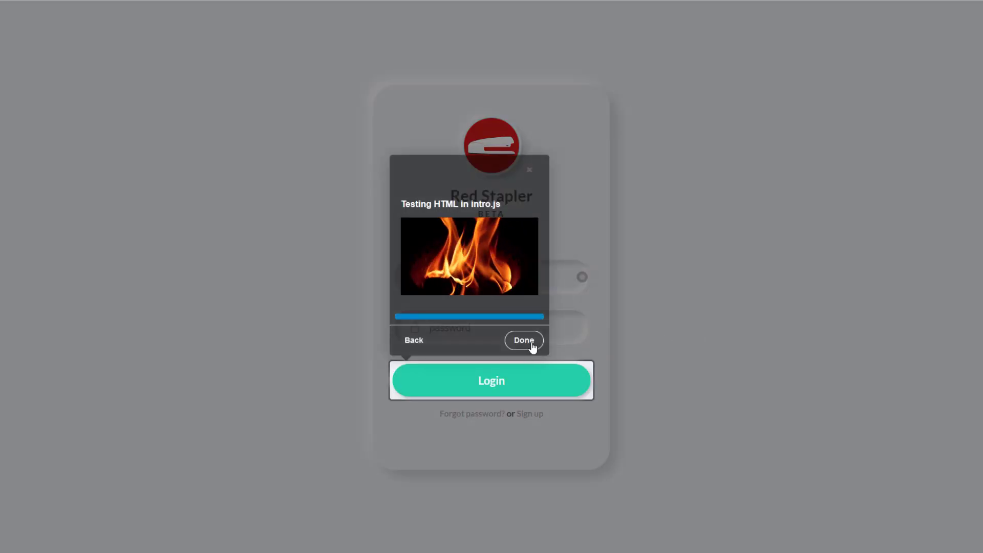
click(523, 339)
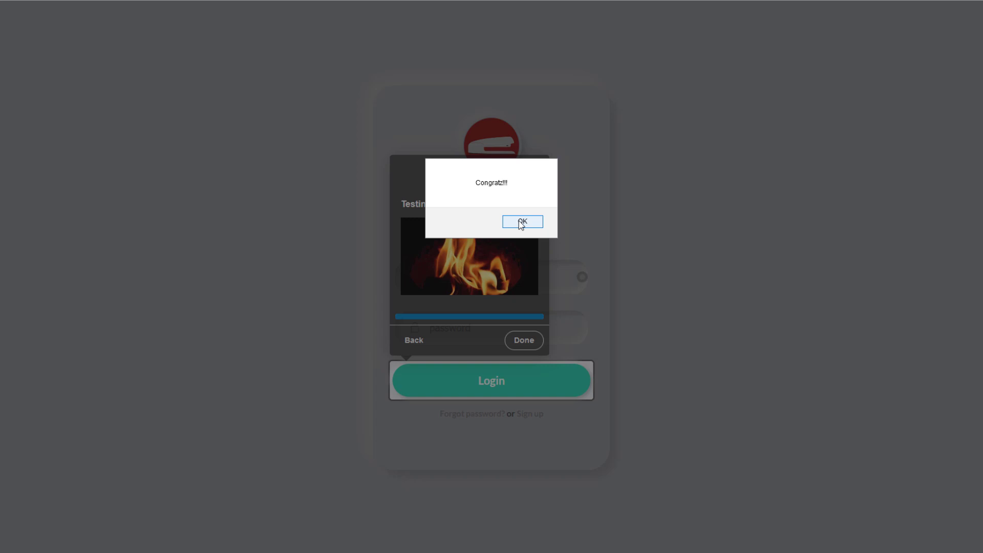
click(521, 222)
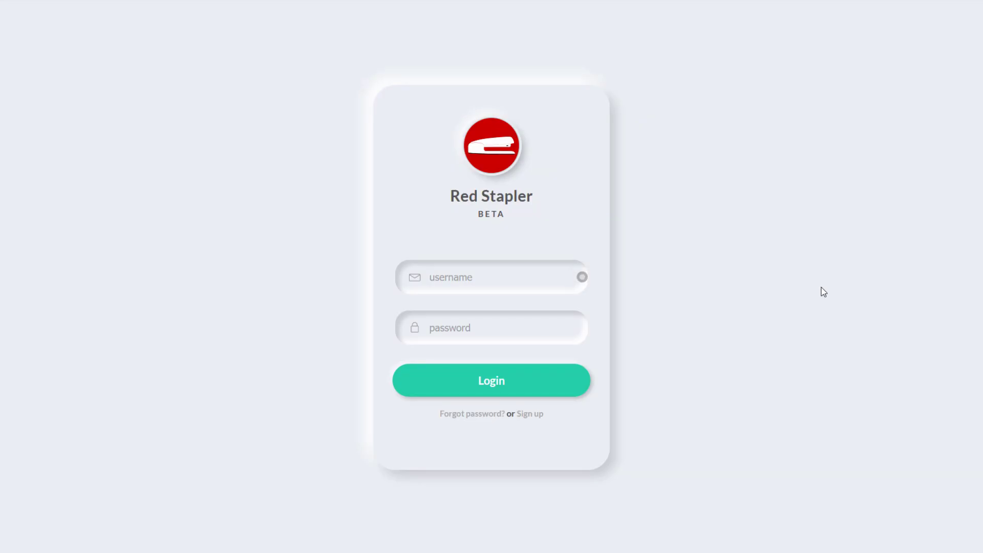